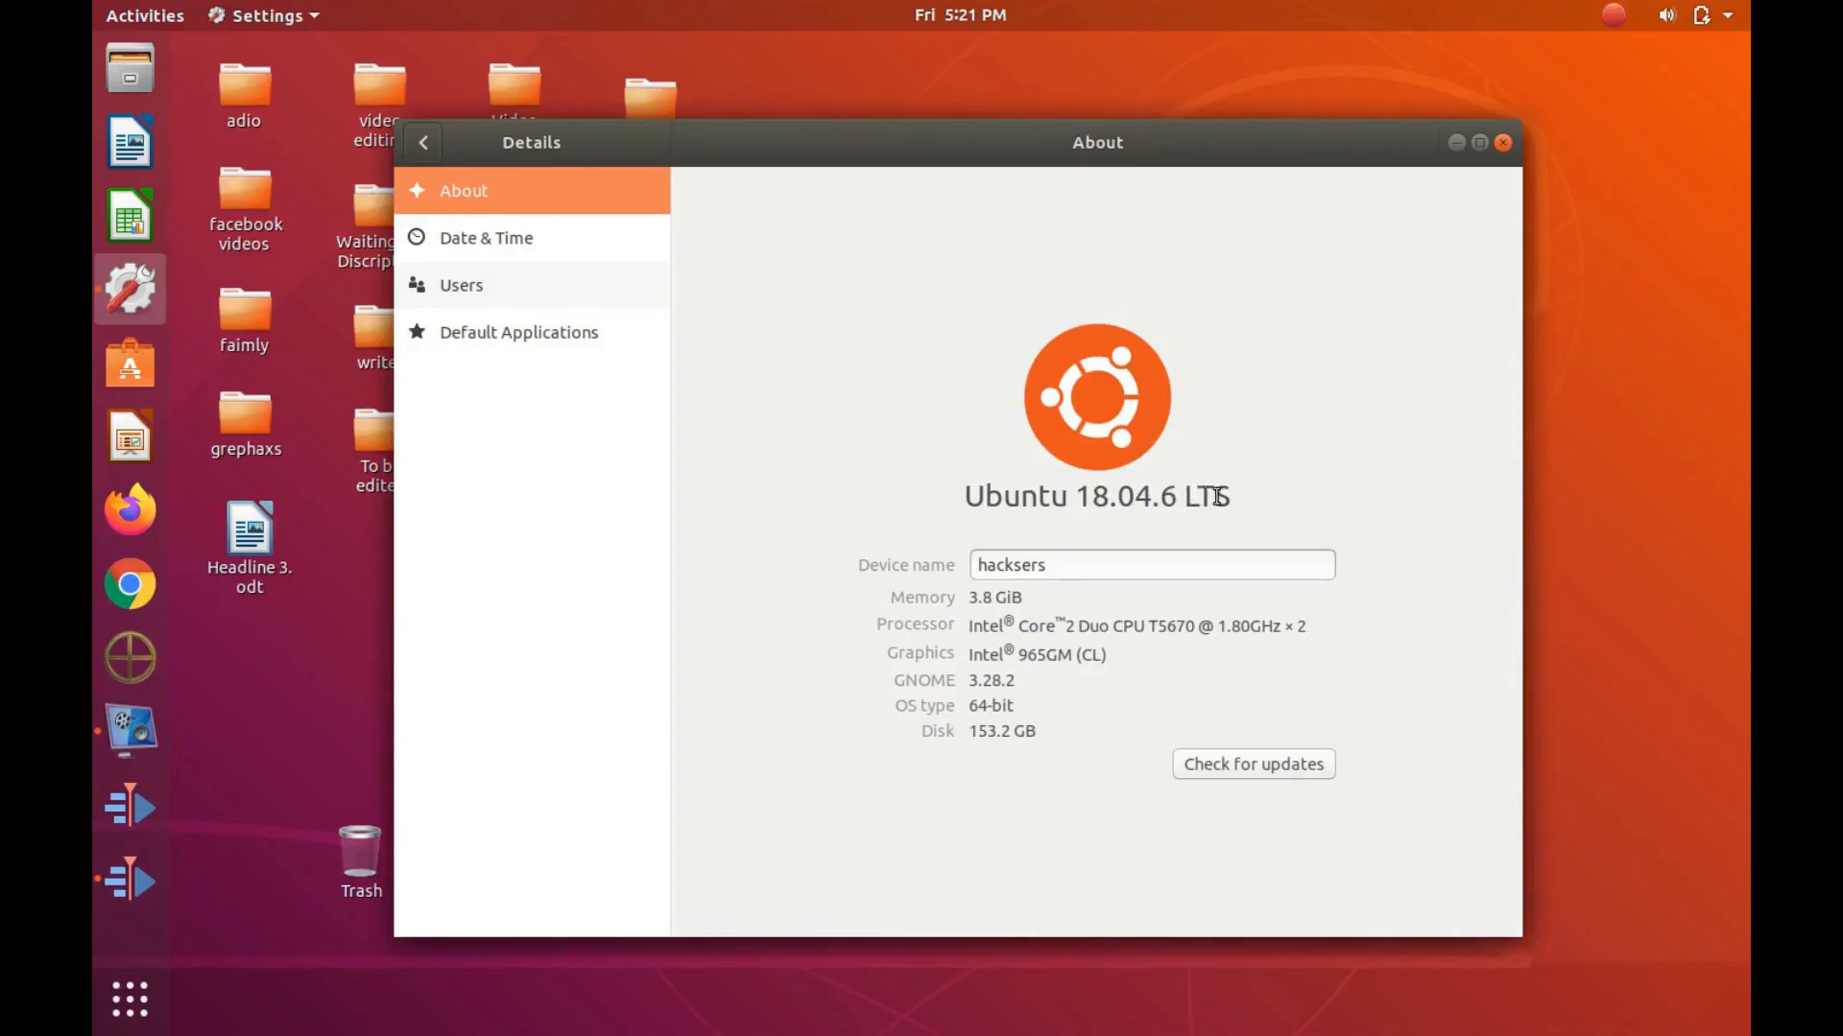
{"action": "mouse_move", "coordinate": [1277, 404]}
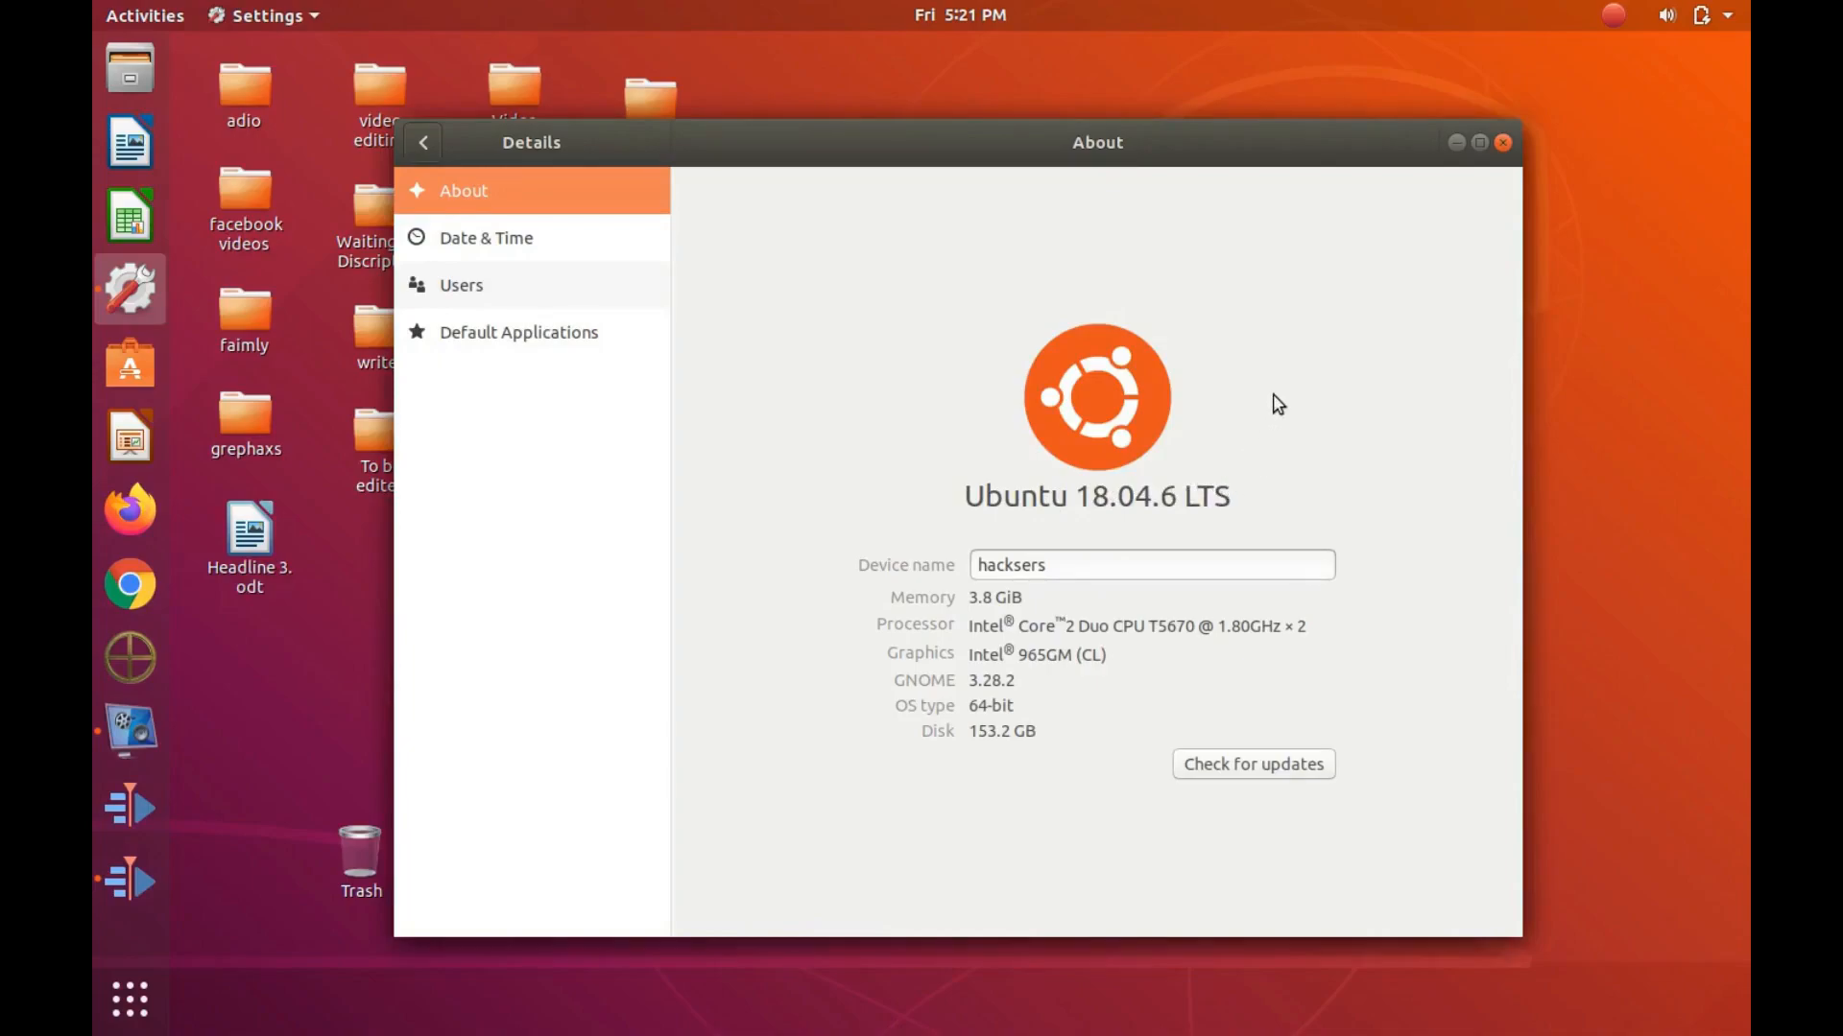
{"action": "mouse_move", "coordinate": [1412, 263]}
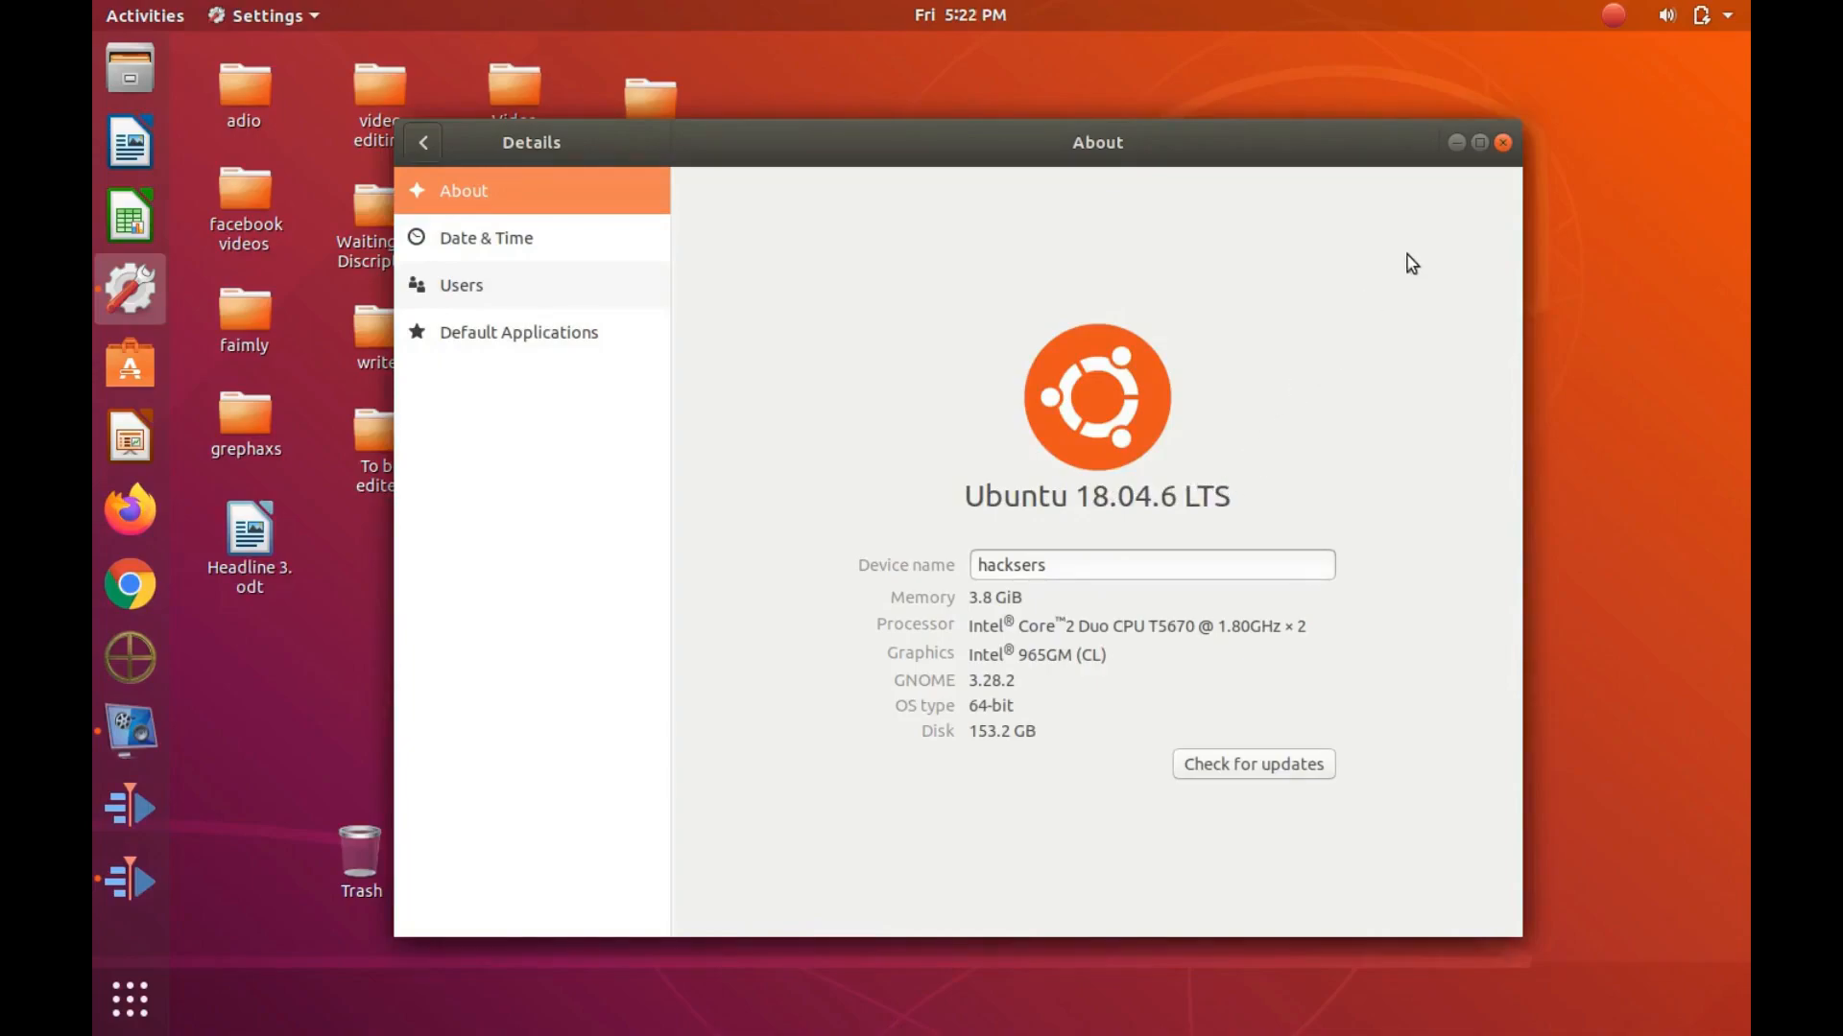
{"action": "mouse_move", "coordinate": [1503, 142]}
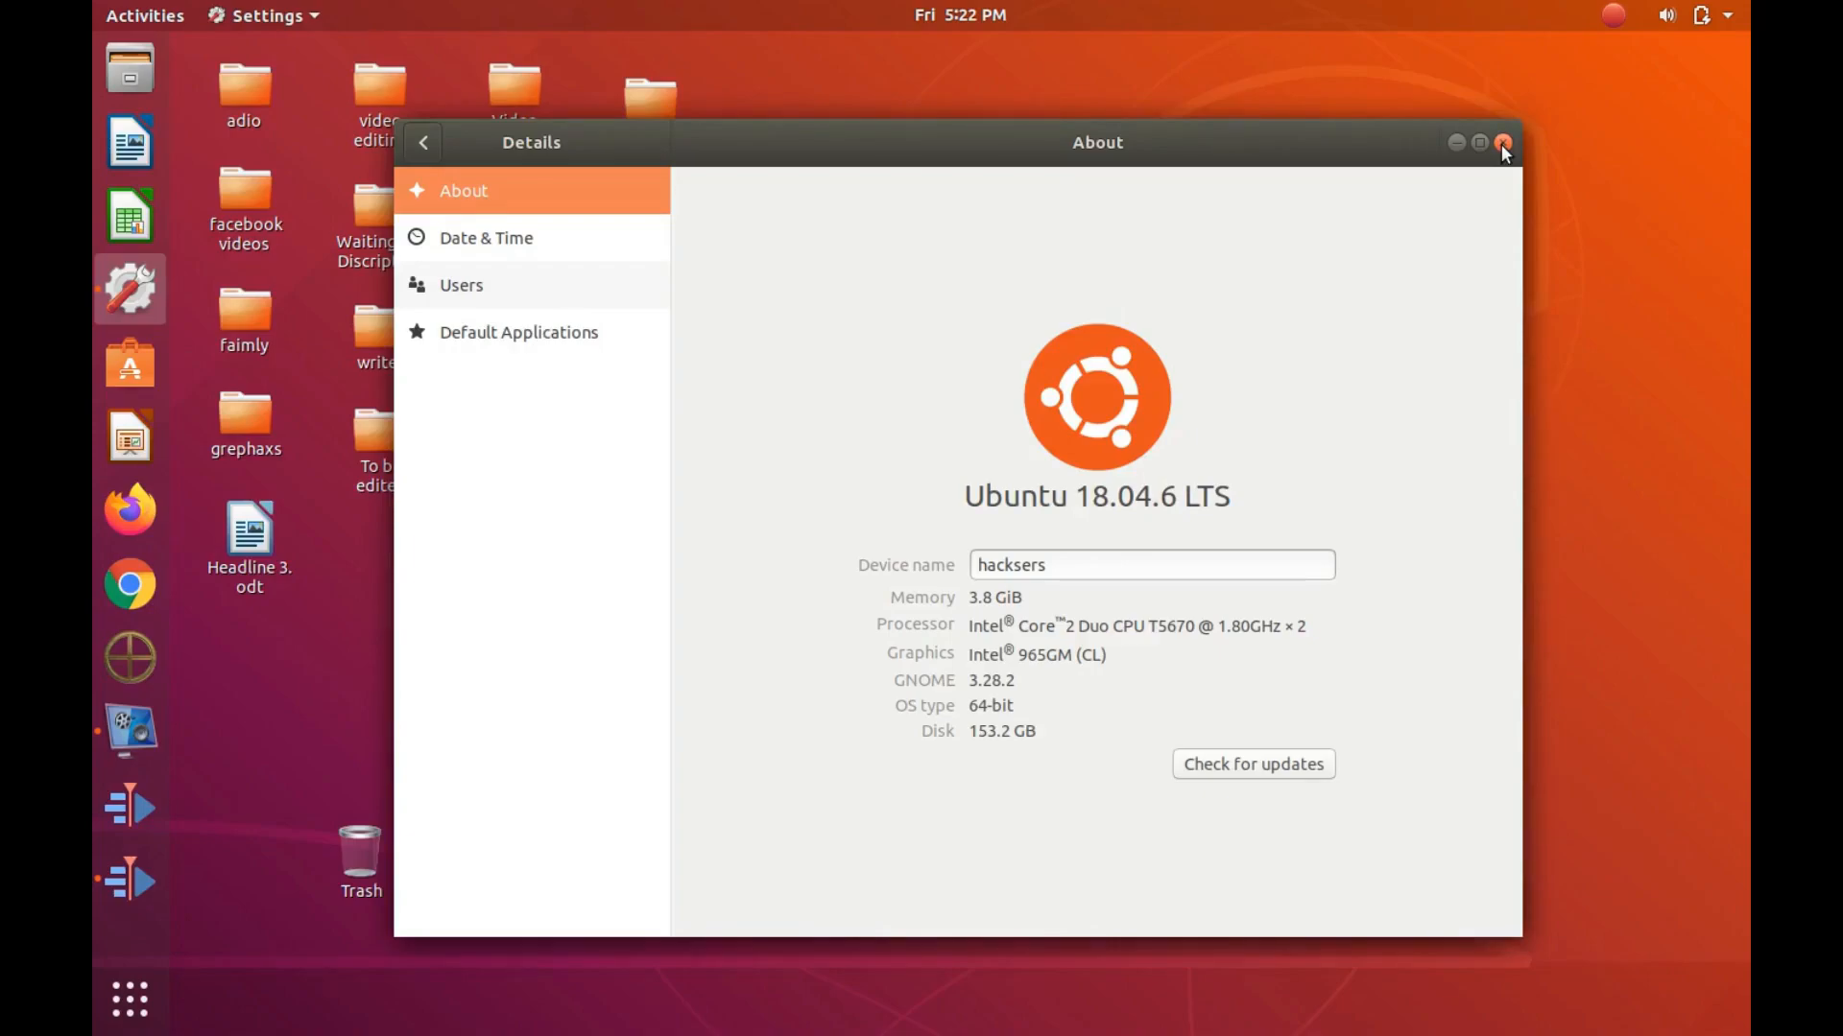
Step: Close the Ubuntu Settings About window showing version 18.04.6 LTS
{"action": "left_click", "coordinate": [1502, 142]}
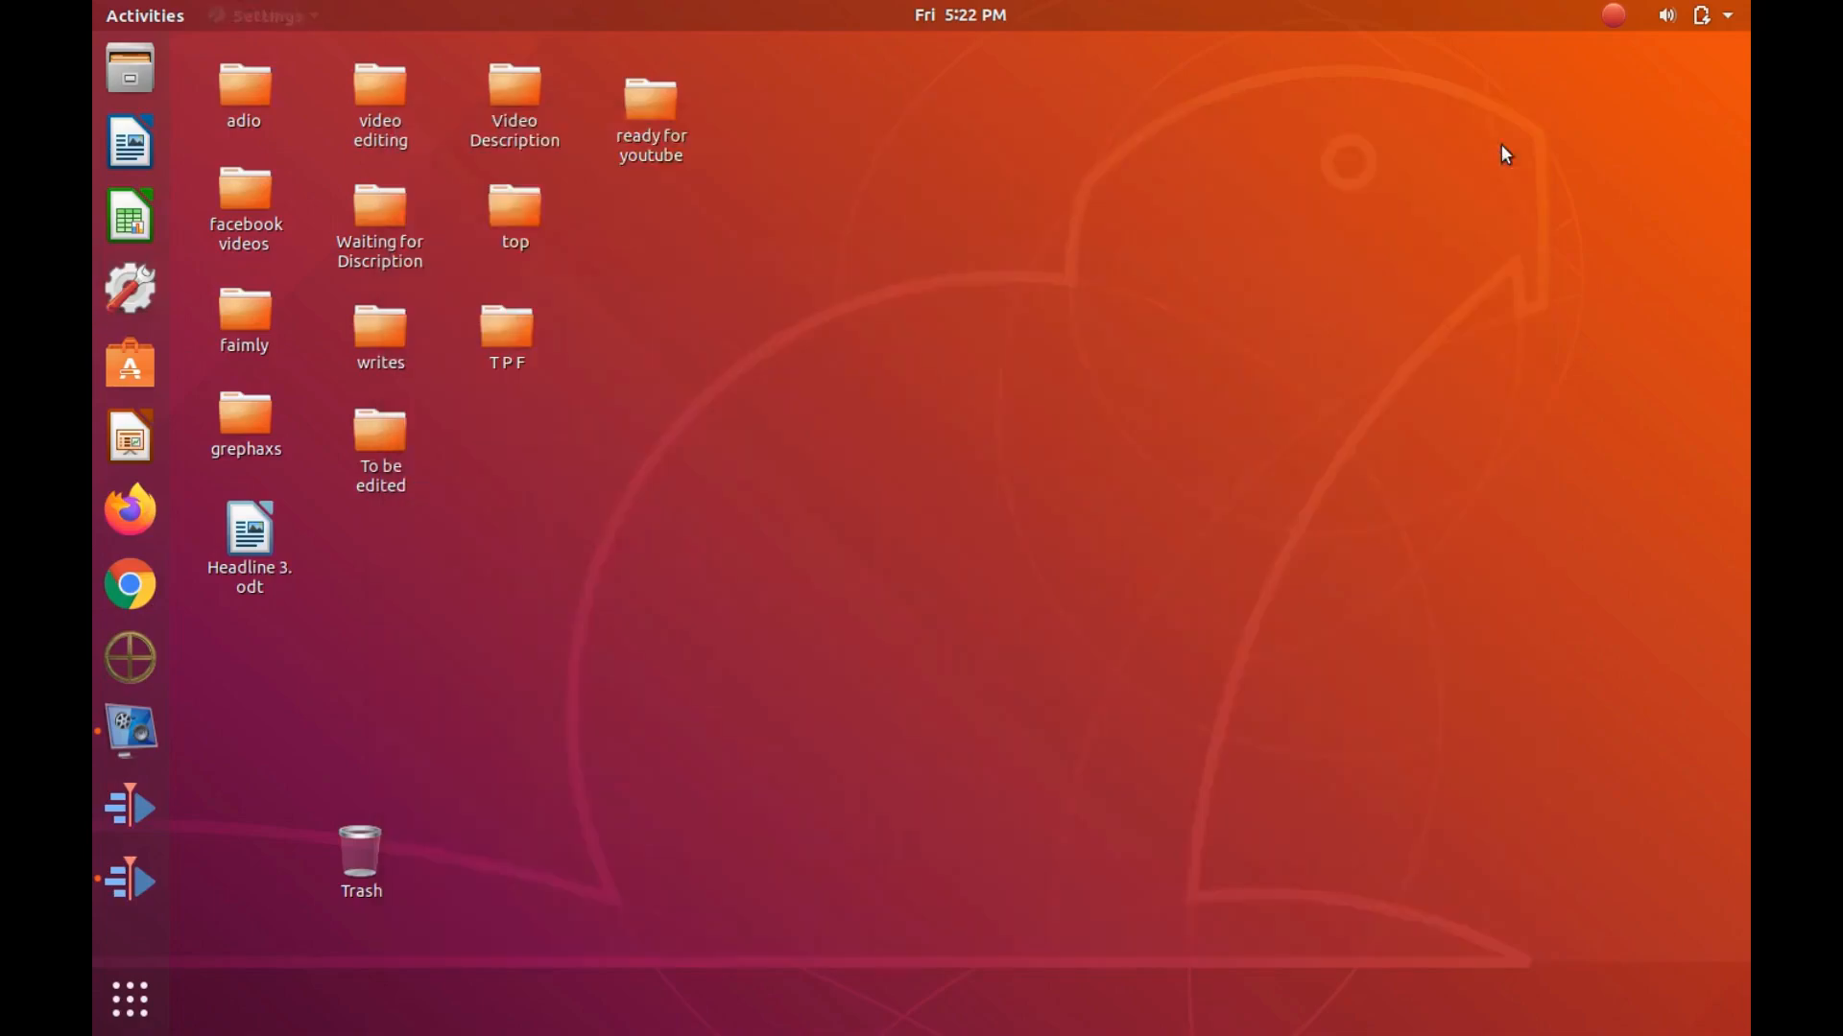
{"action": "mouse_move", "coordinate": [158, 884]}
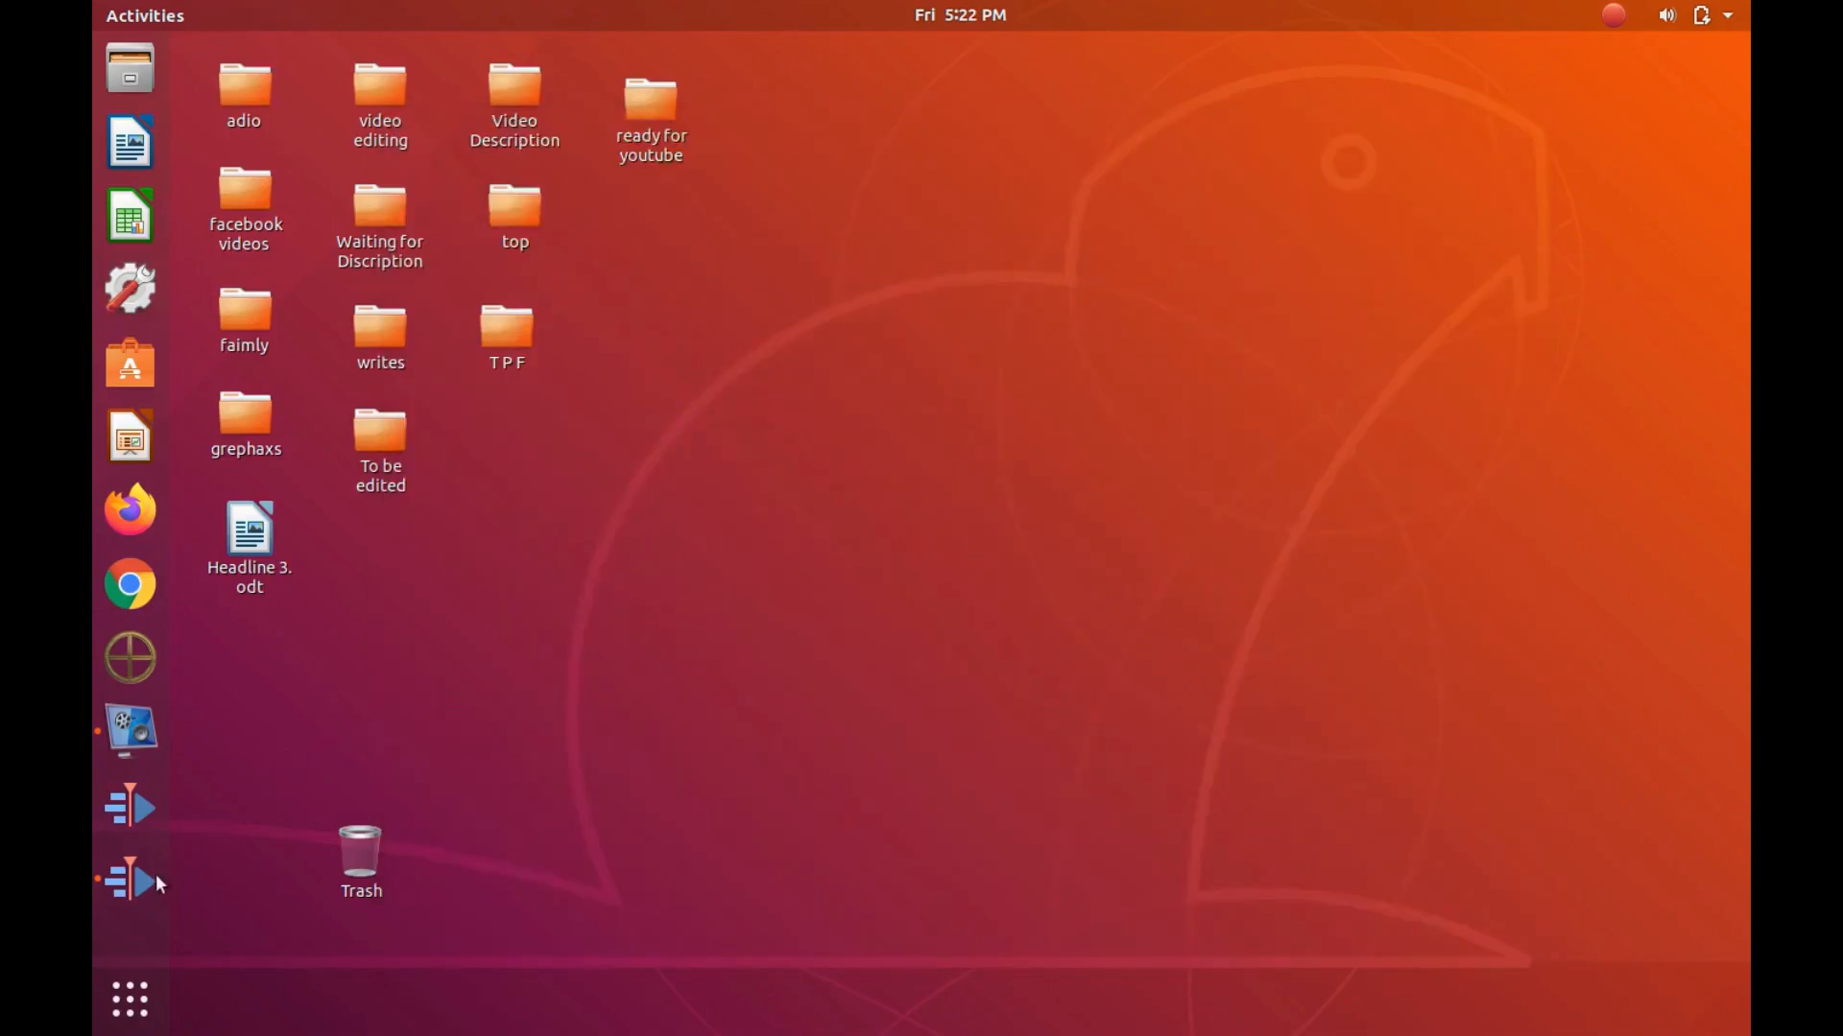
Step: Launch Kdenlive from the Ubuntu dock, opening an empty untitled 1080p 60 fps project
{"action": "left_click", "coordinate": [130, 879]}
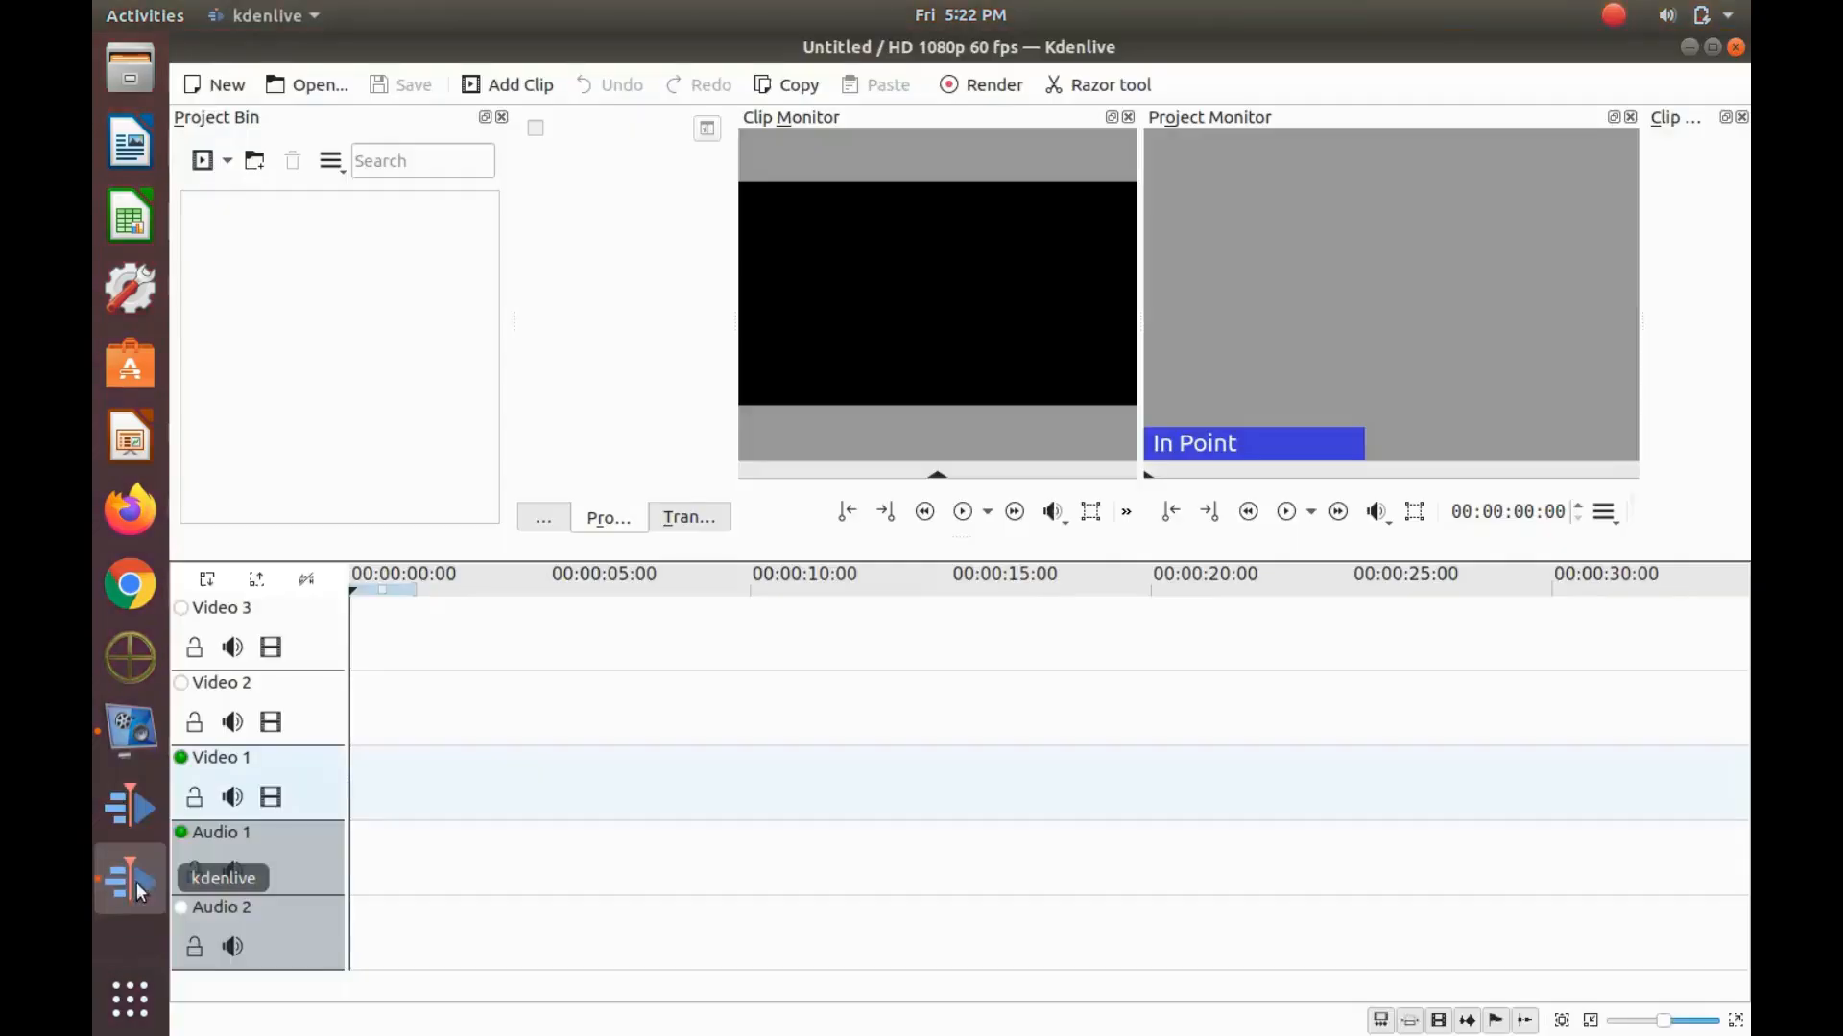
{"action": "mouse_move", "coordinate": [549, 629]}
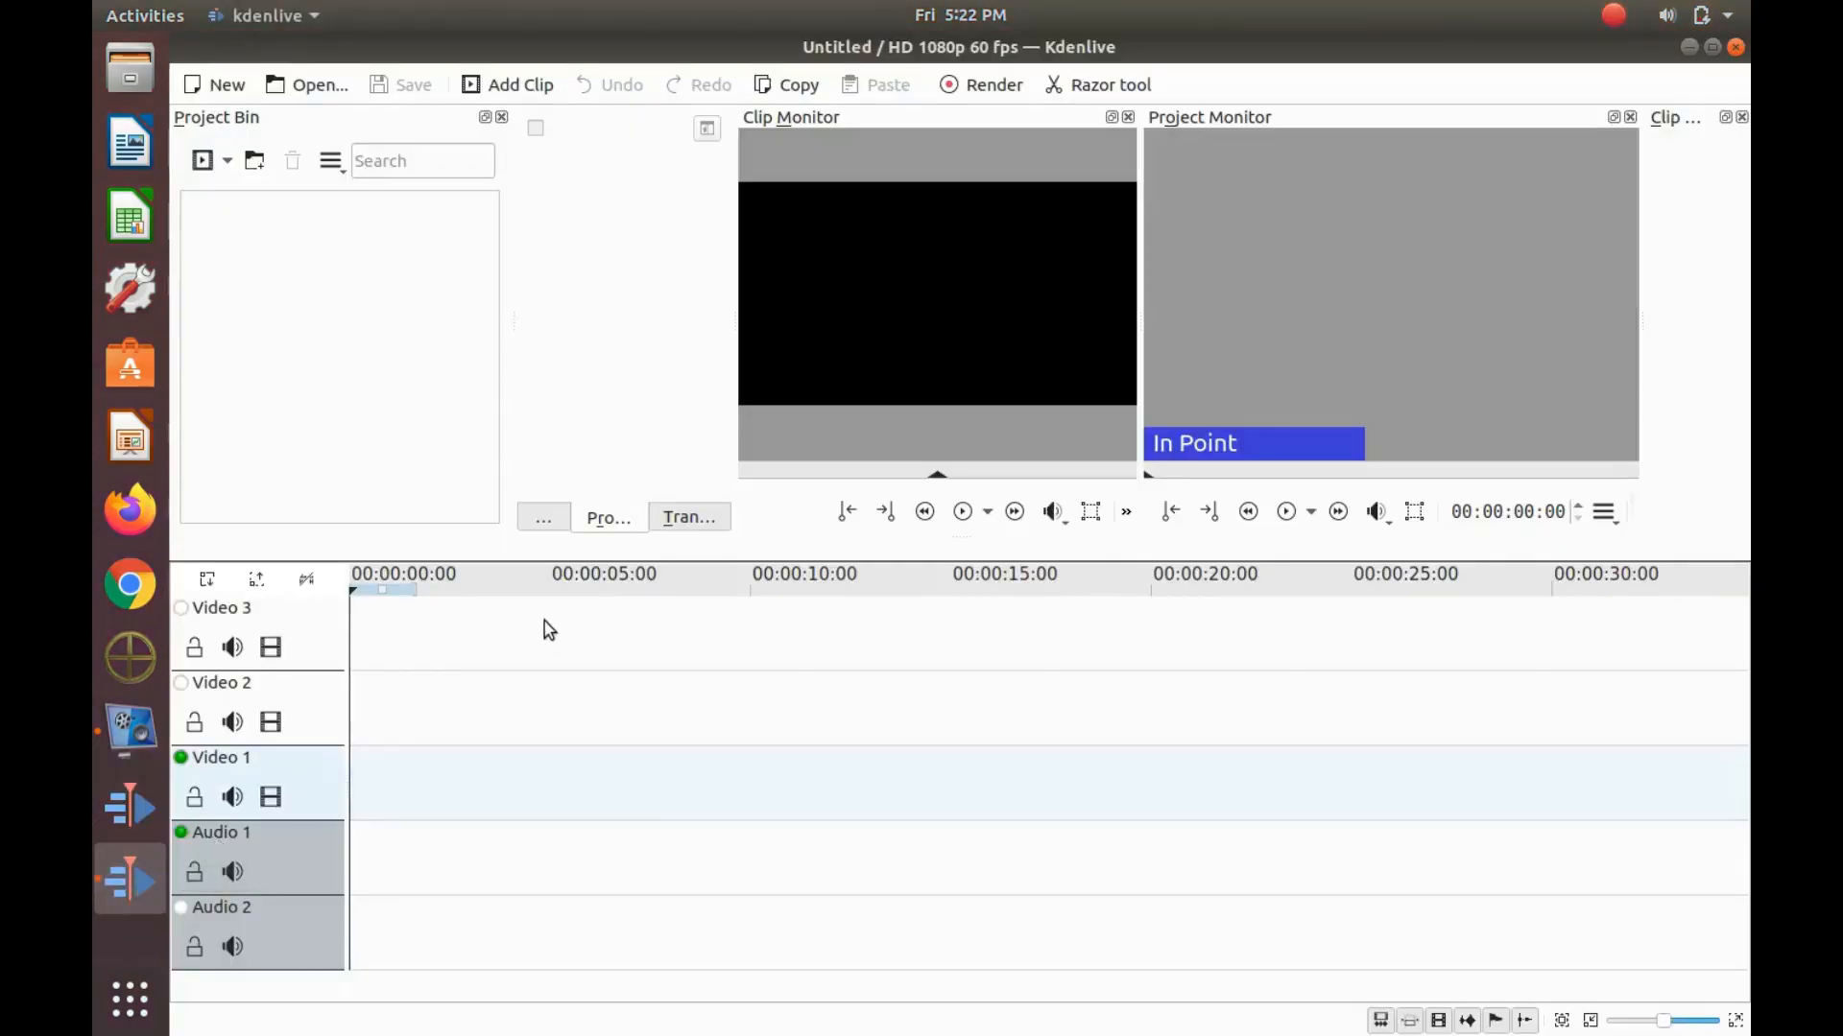
{"action": "mouse_move", "coordinate": [639, 269]}
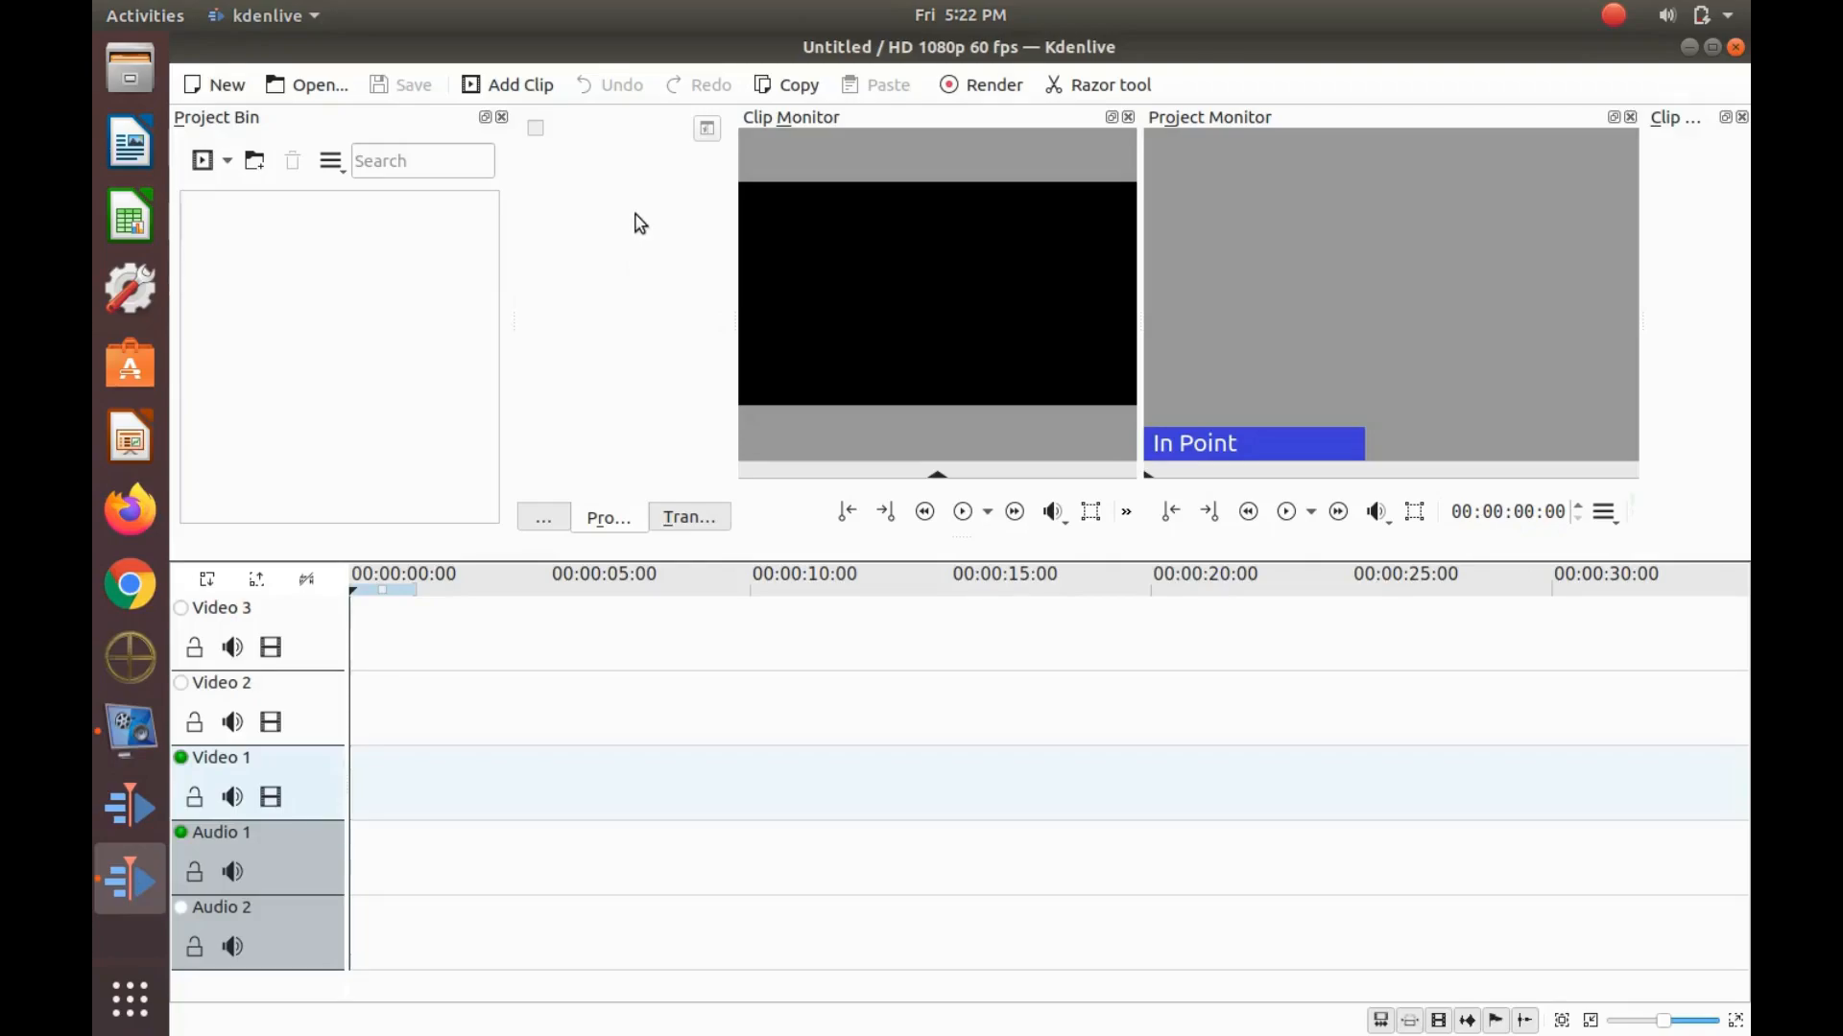
{"action": "mouse_move", "coordinate": [653, 205]}
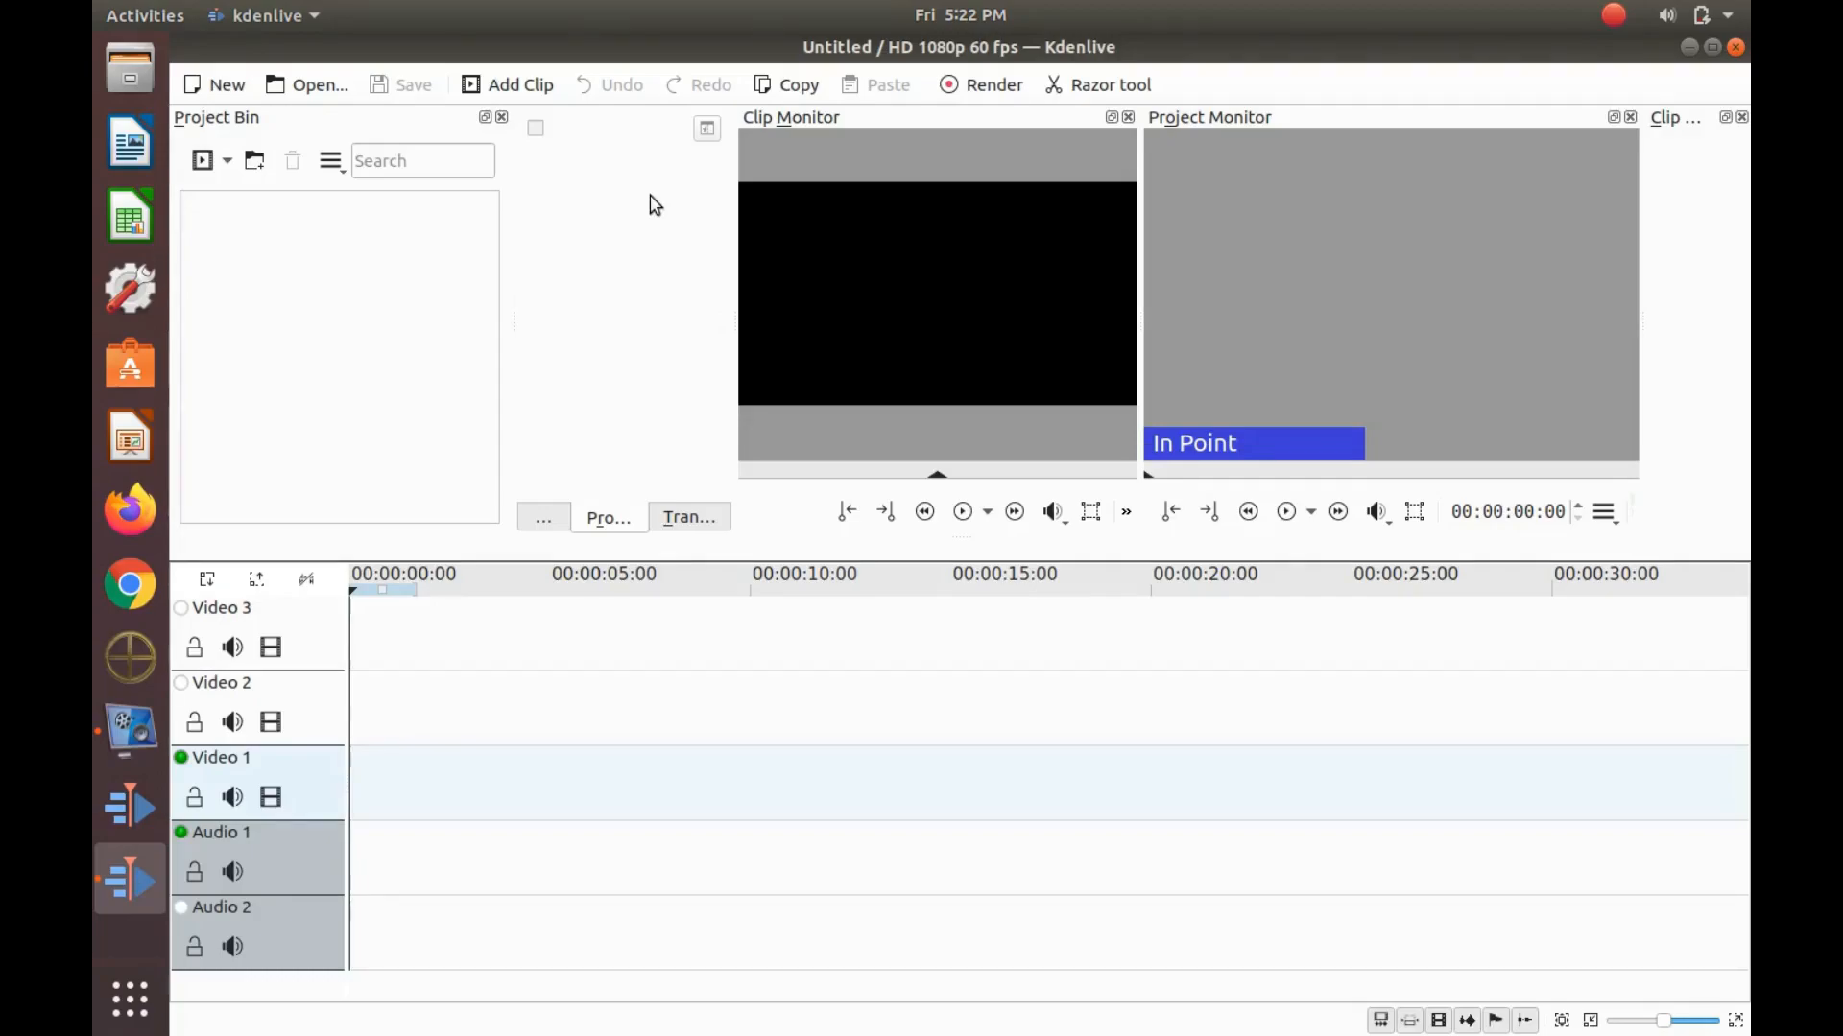
{"action": "mouse_move", "coordinate": [632, 167]}
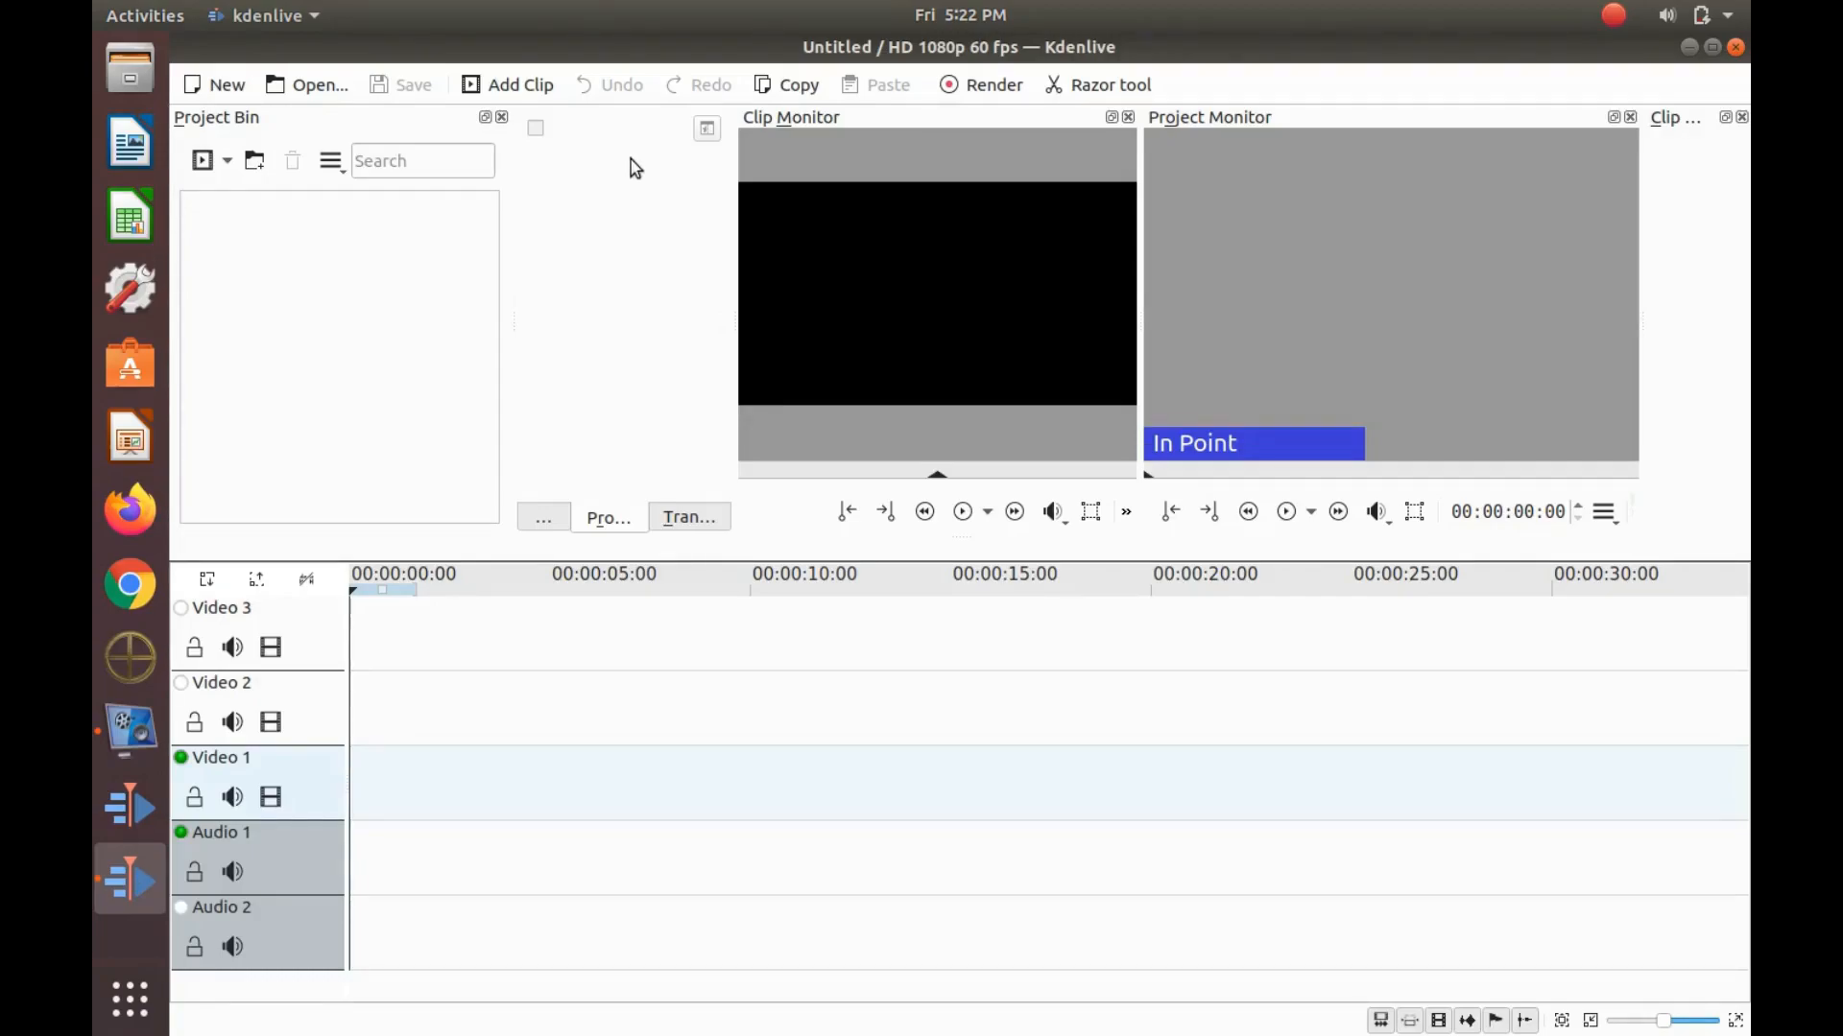
{"action": "mouse_move", "coordinate": [686, 62]}
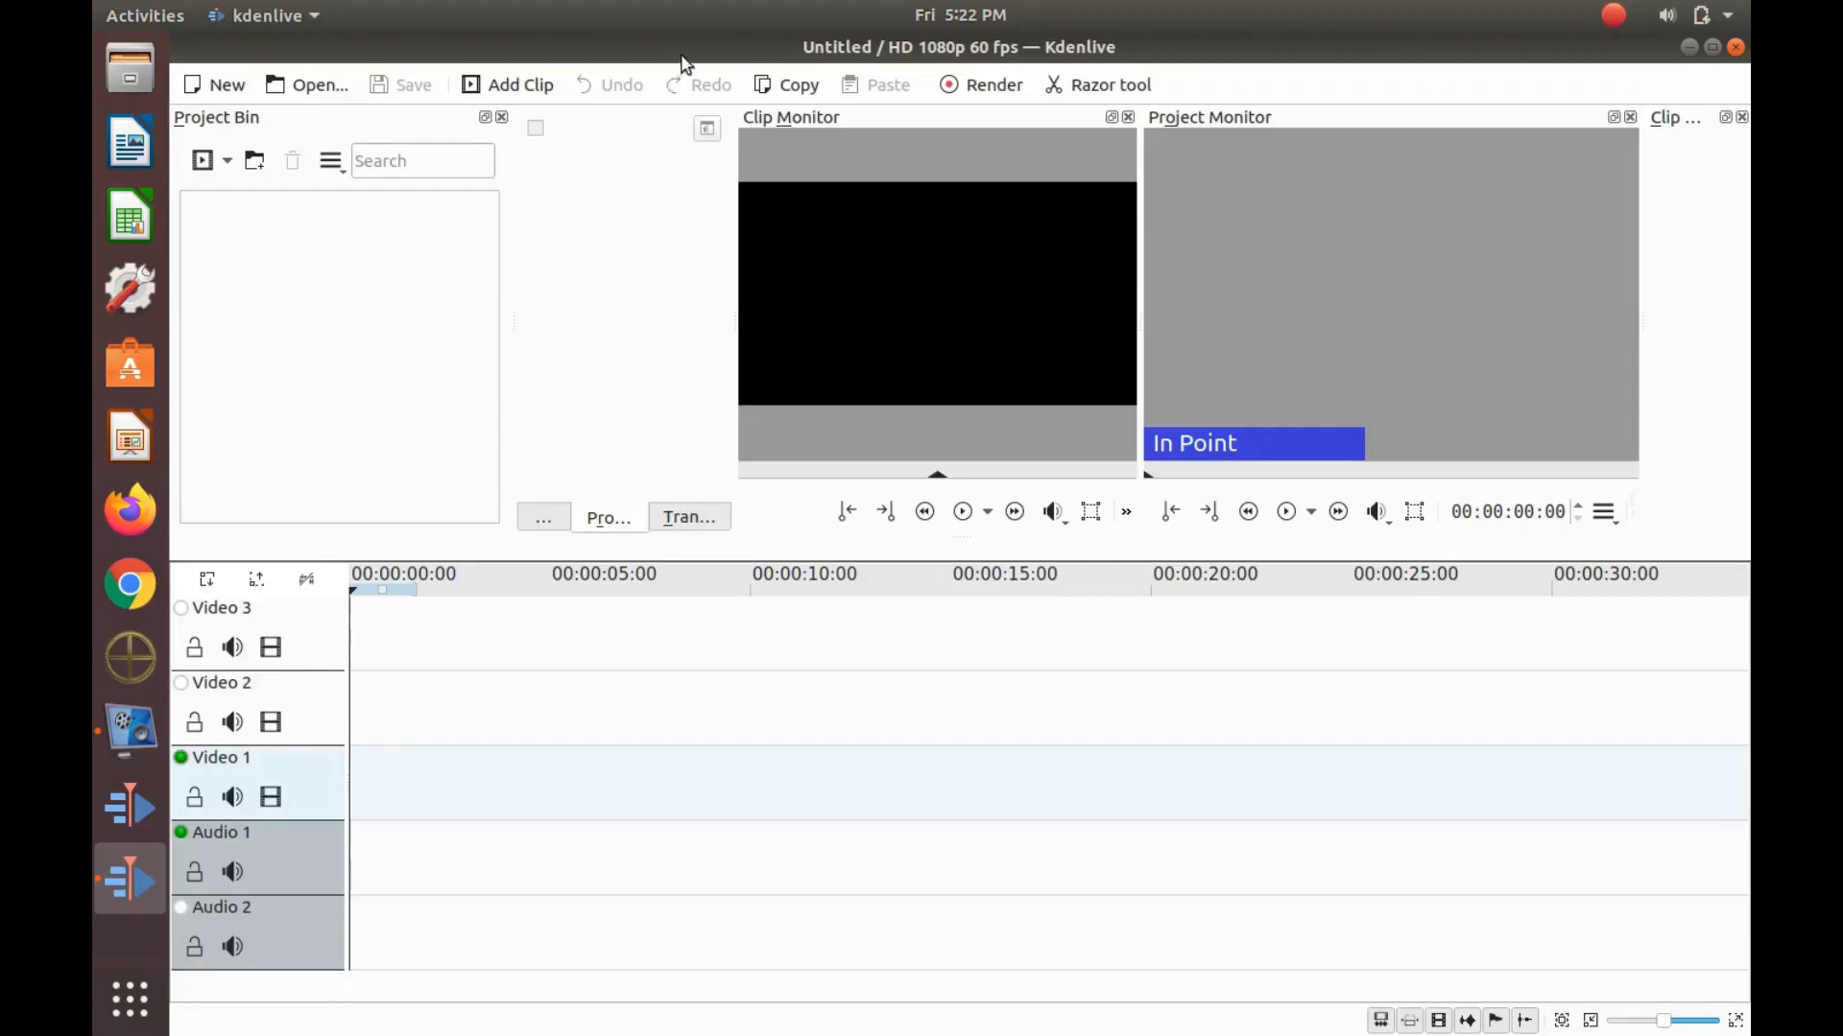
{"action": "mouse_move", "coordinate": [256, 56]}
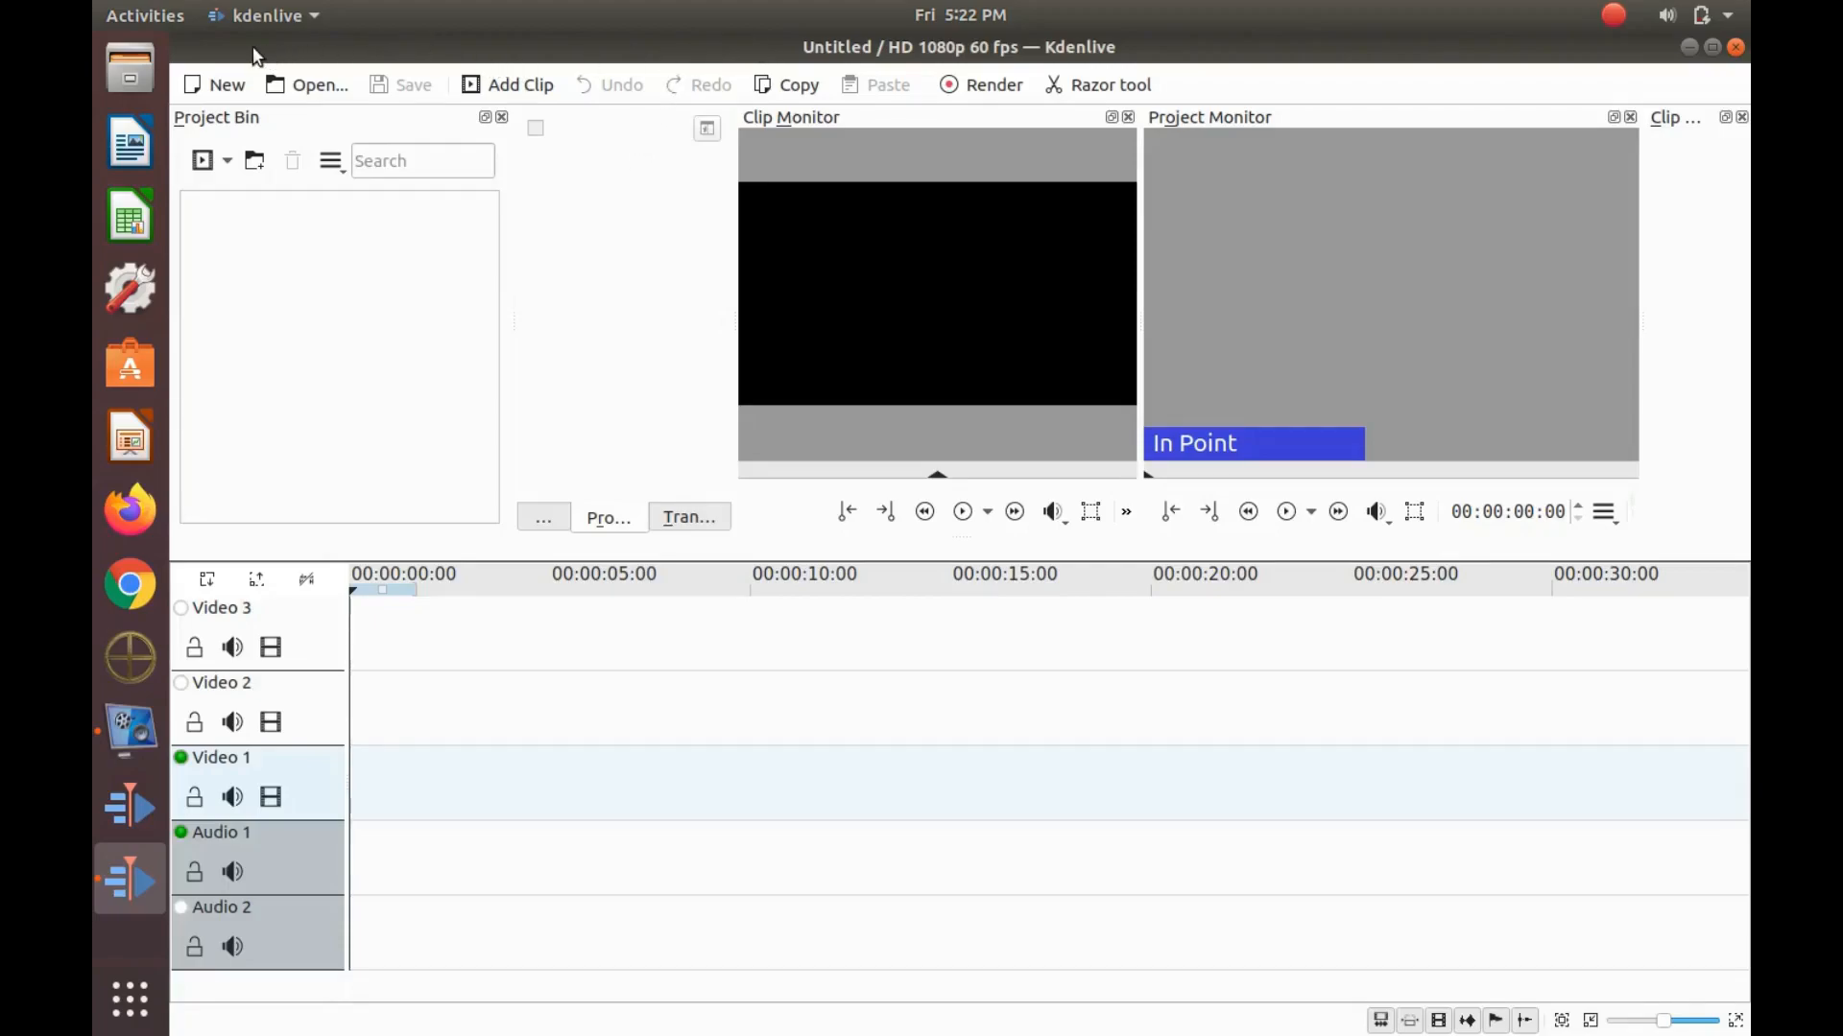
{"action": "mouse_move", "coordinate": [582, 47]}
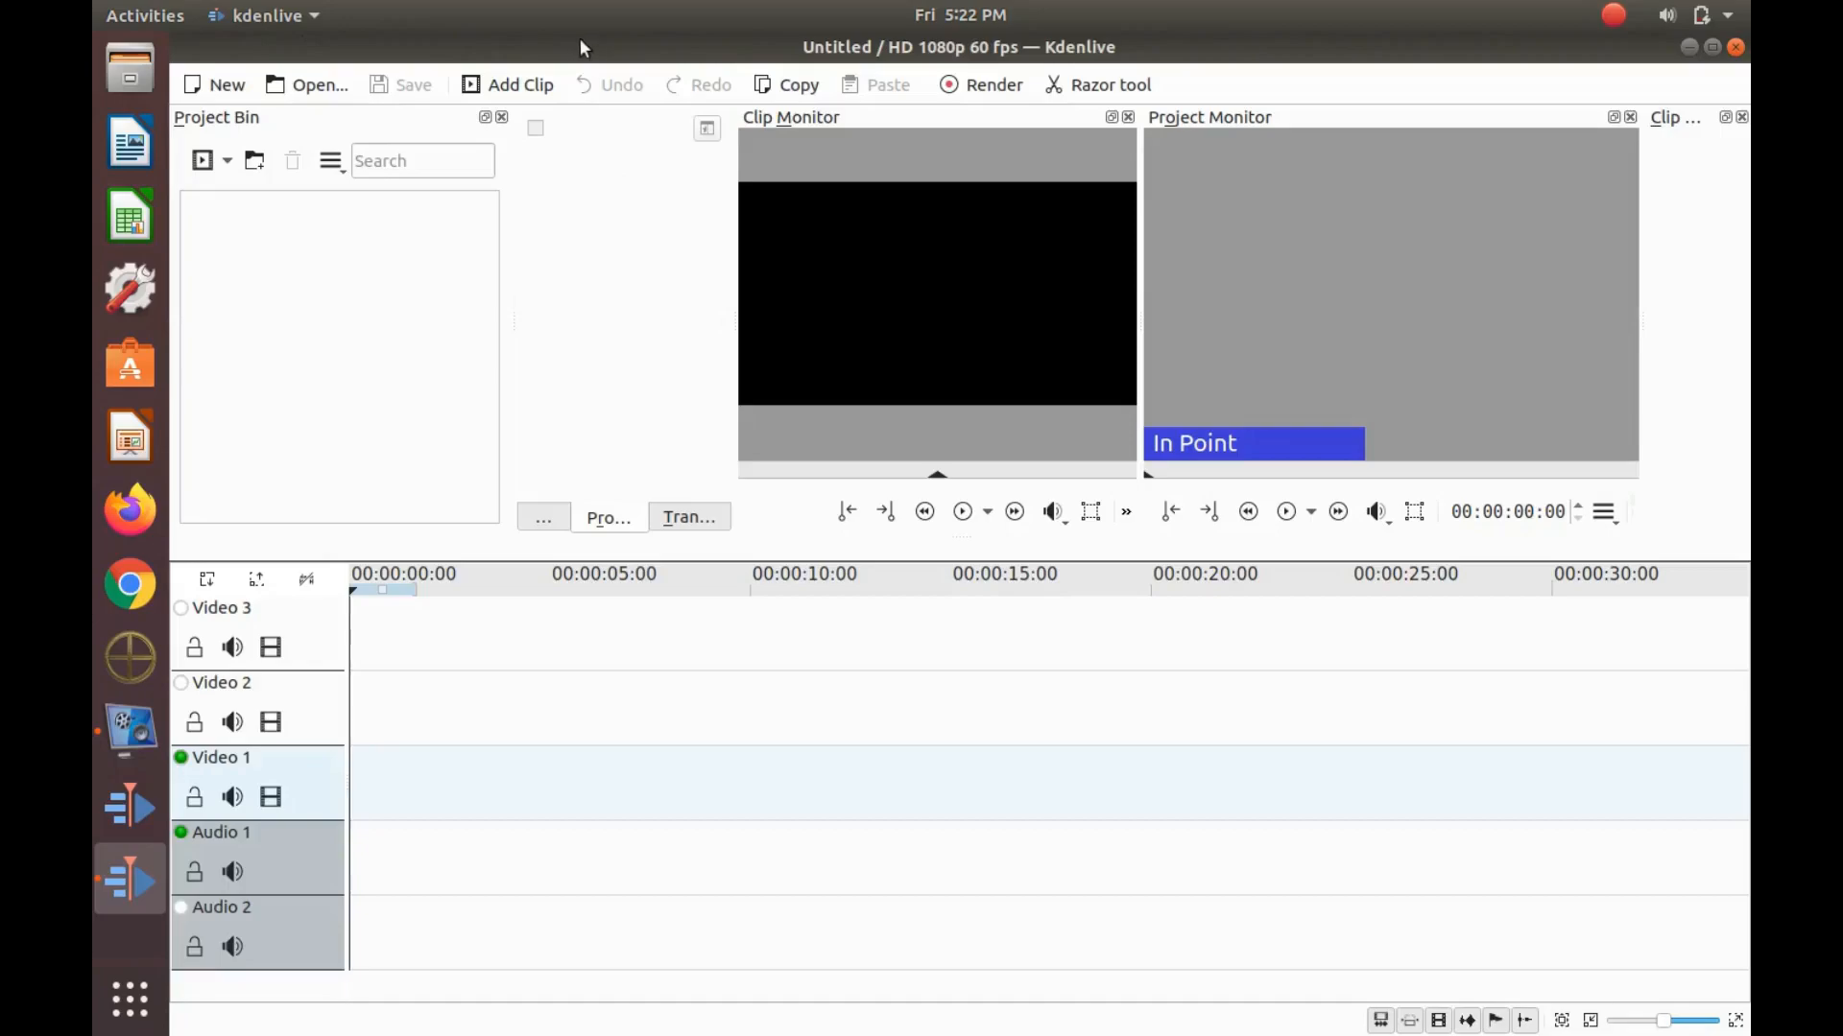
{"action": "mouse_move", "coordinate": [588, 278]}
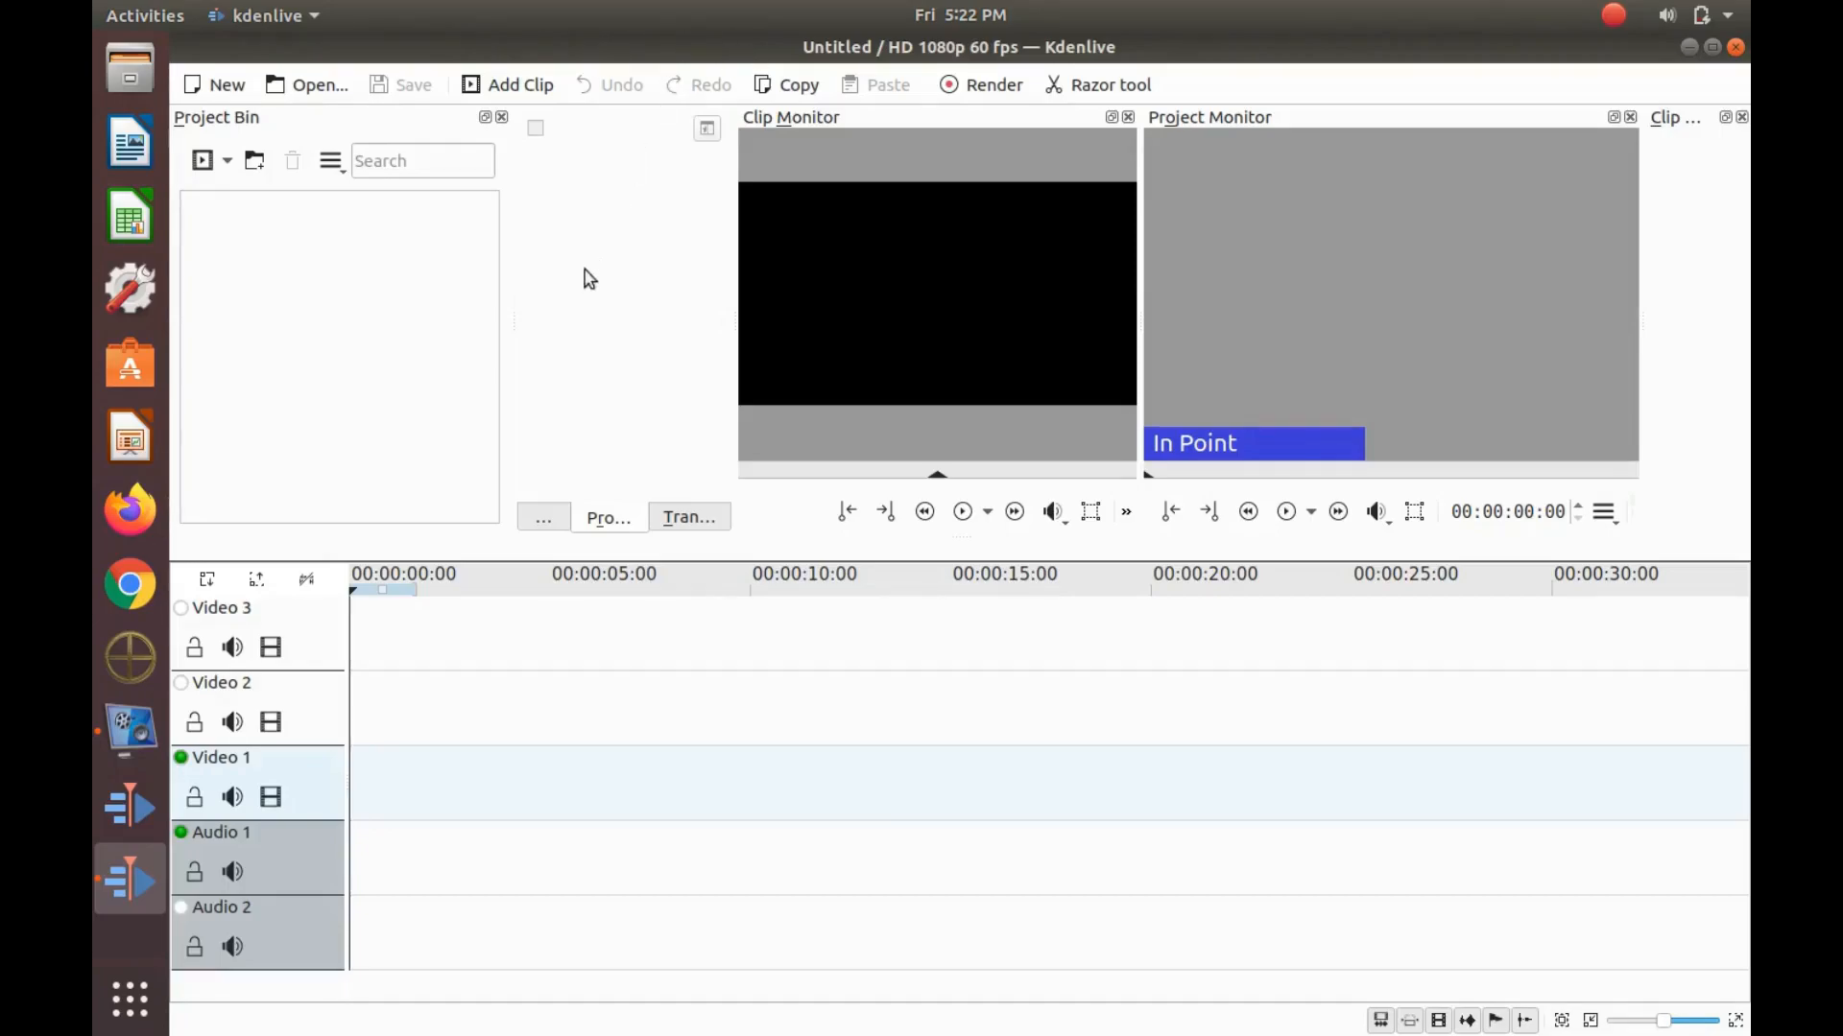
{"action": "mouse_move", "coordinate": [584, 376]}
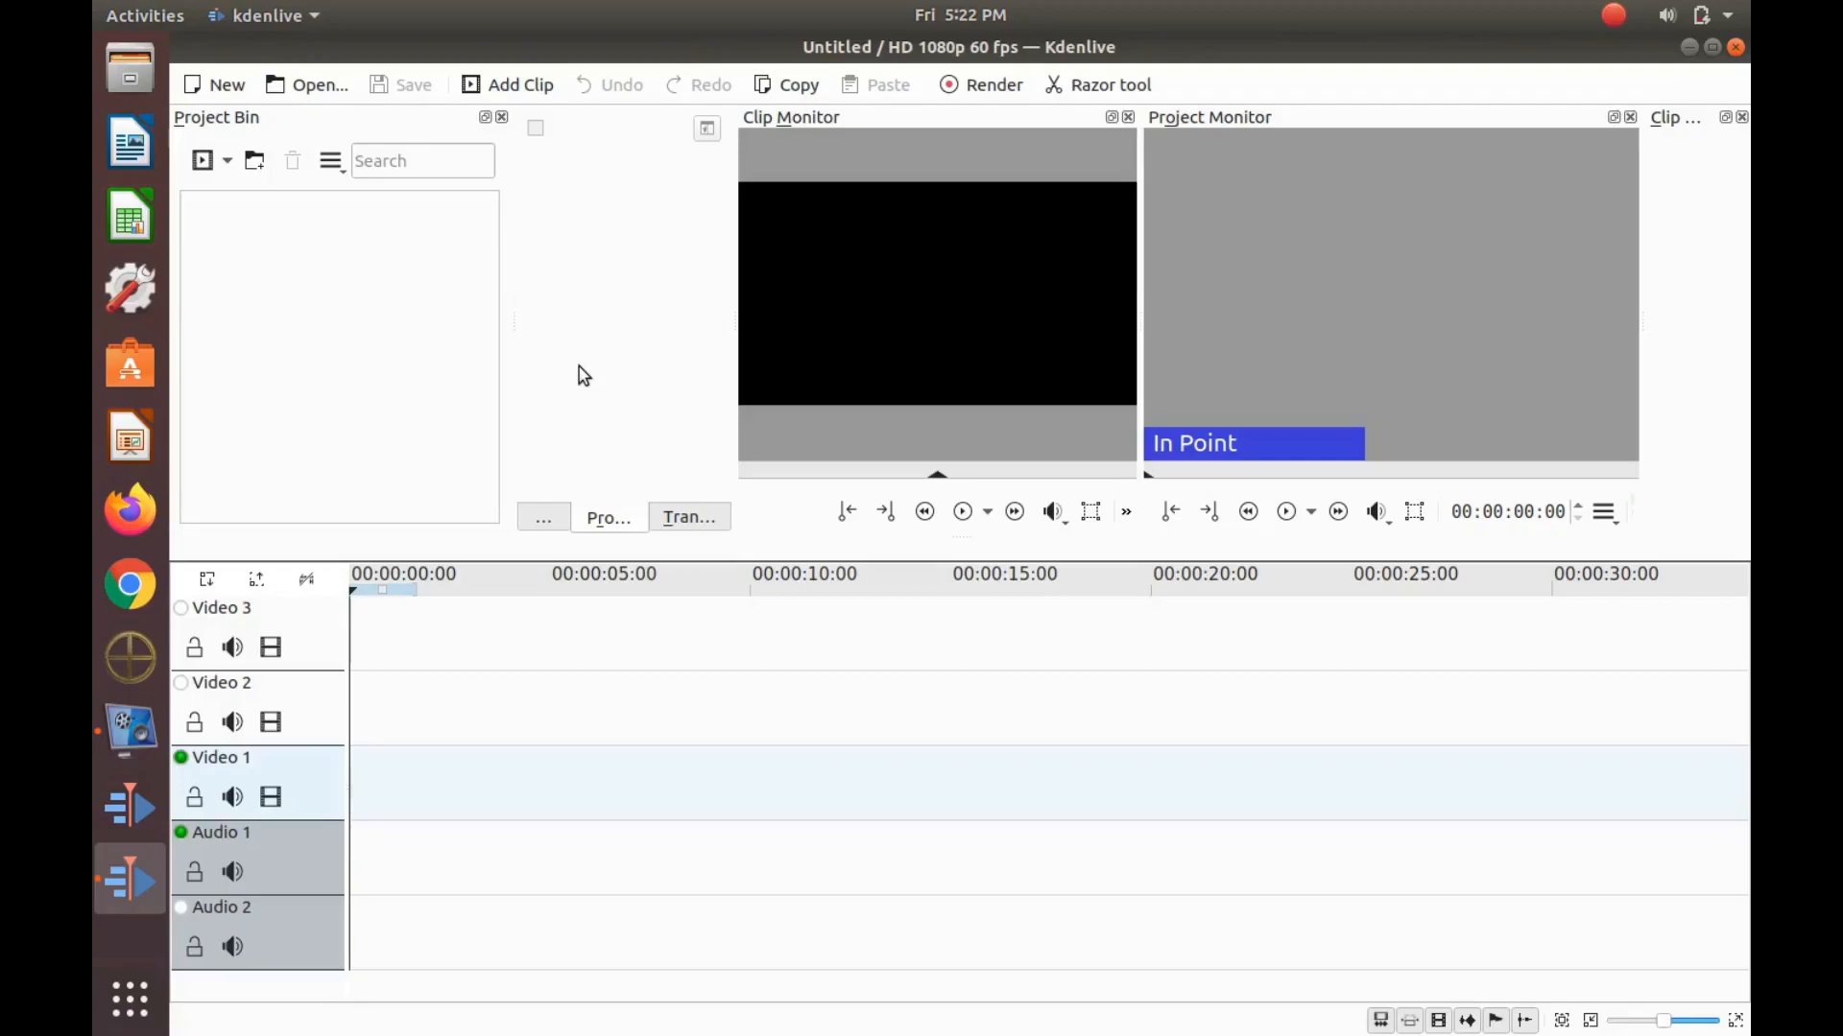
Step: Restore Kdenlive's hidden menu bar with the Ctrl+M shortcut
{"action": "key", "text": "ctrl+m"}
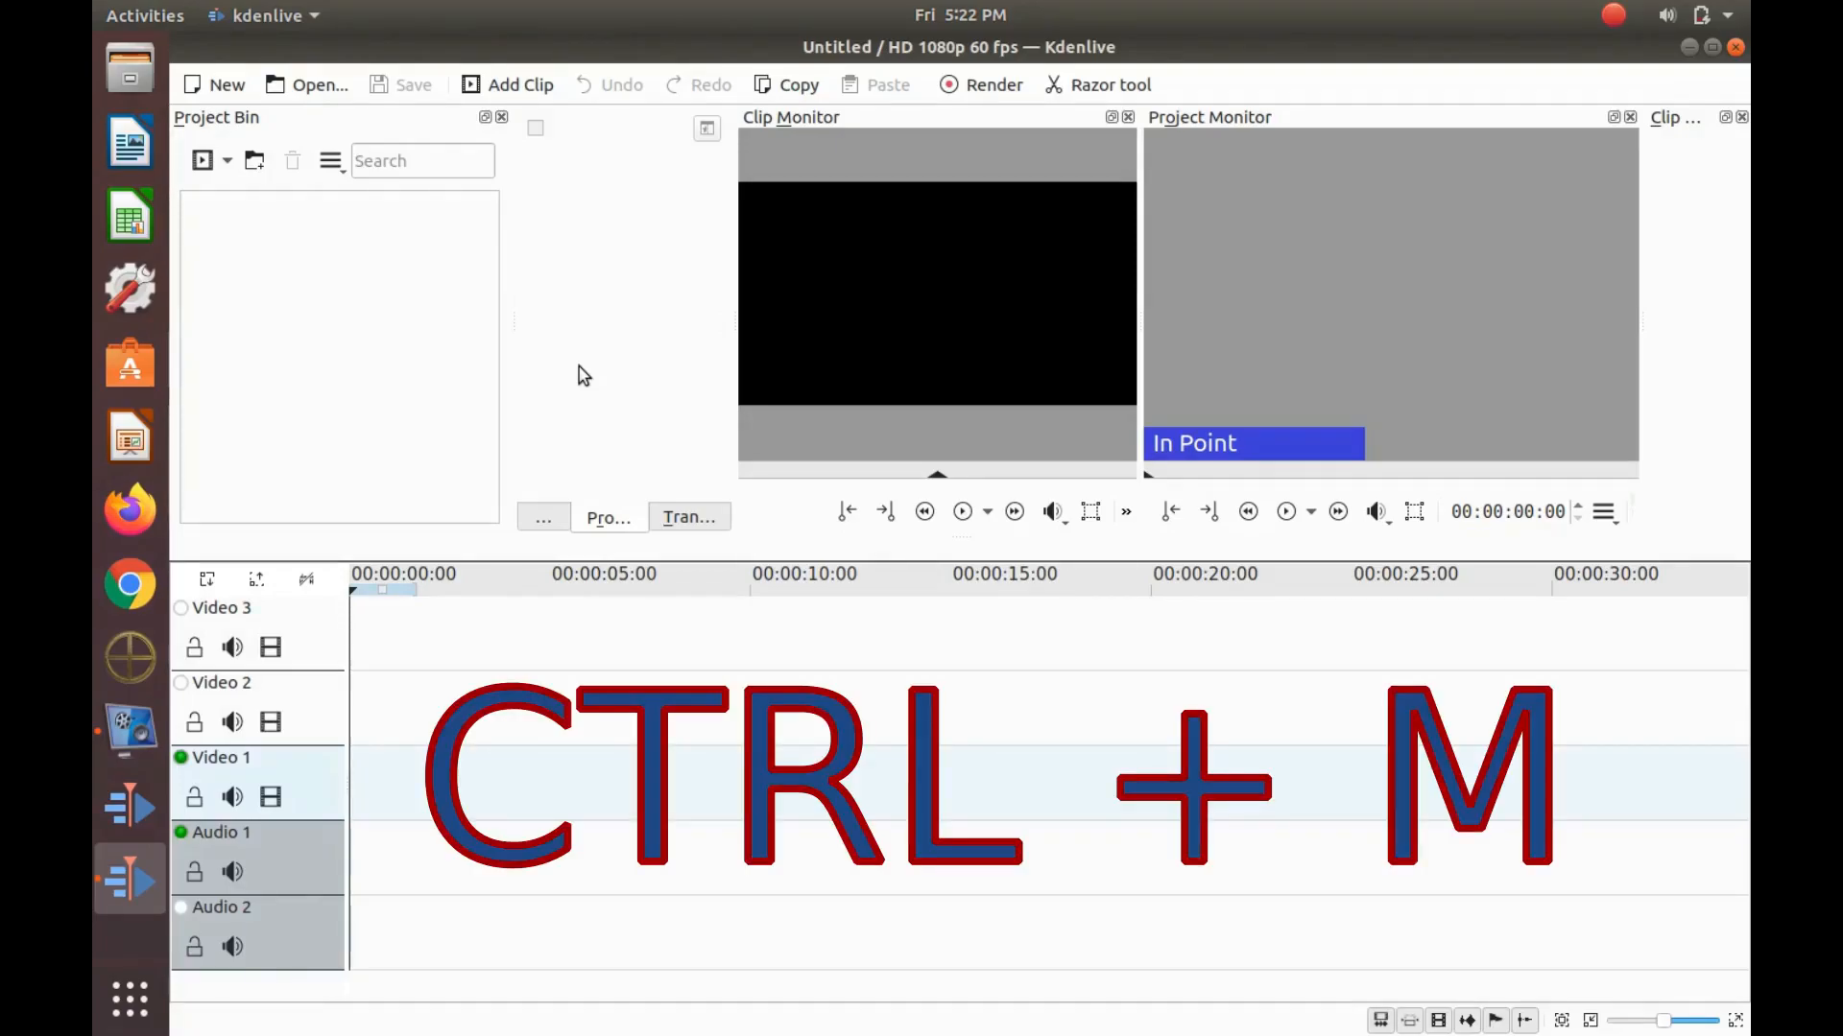
{"action": "key", "text": "ctrl+m"}
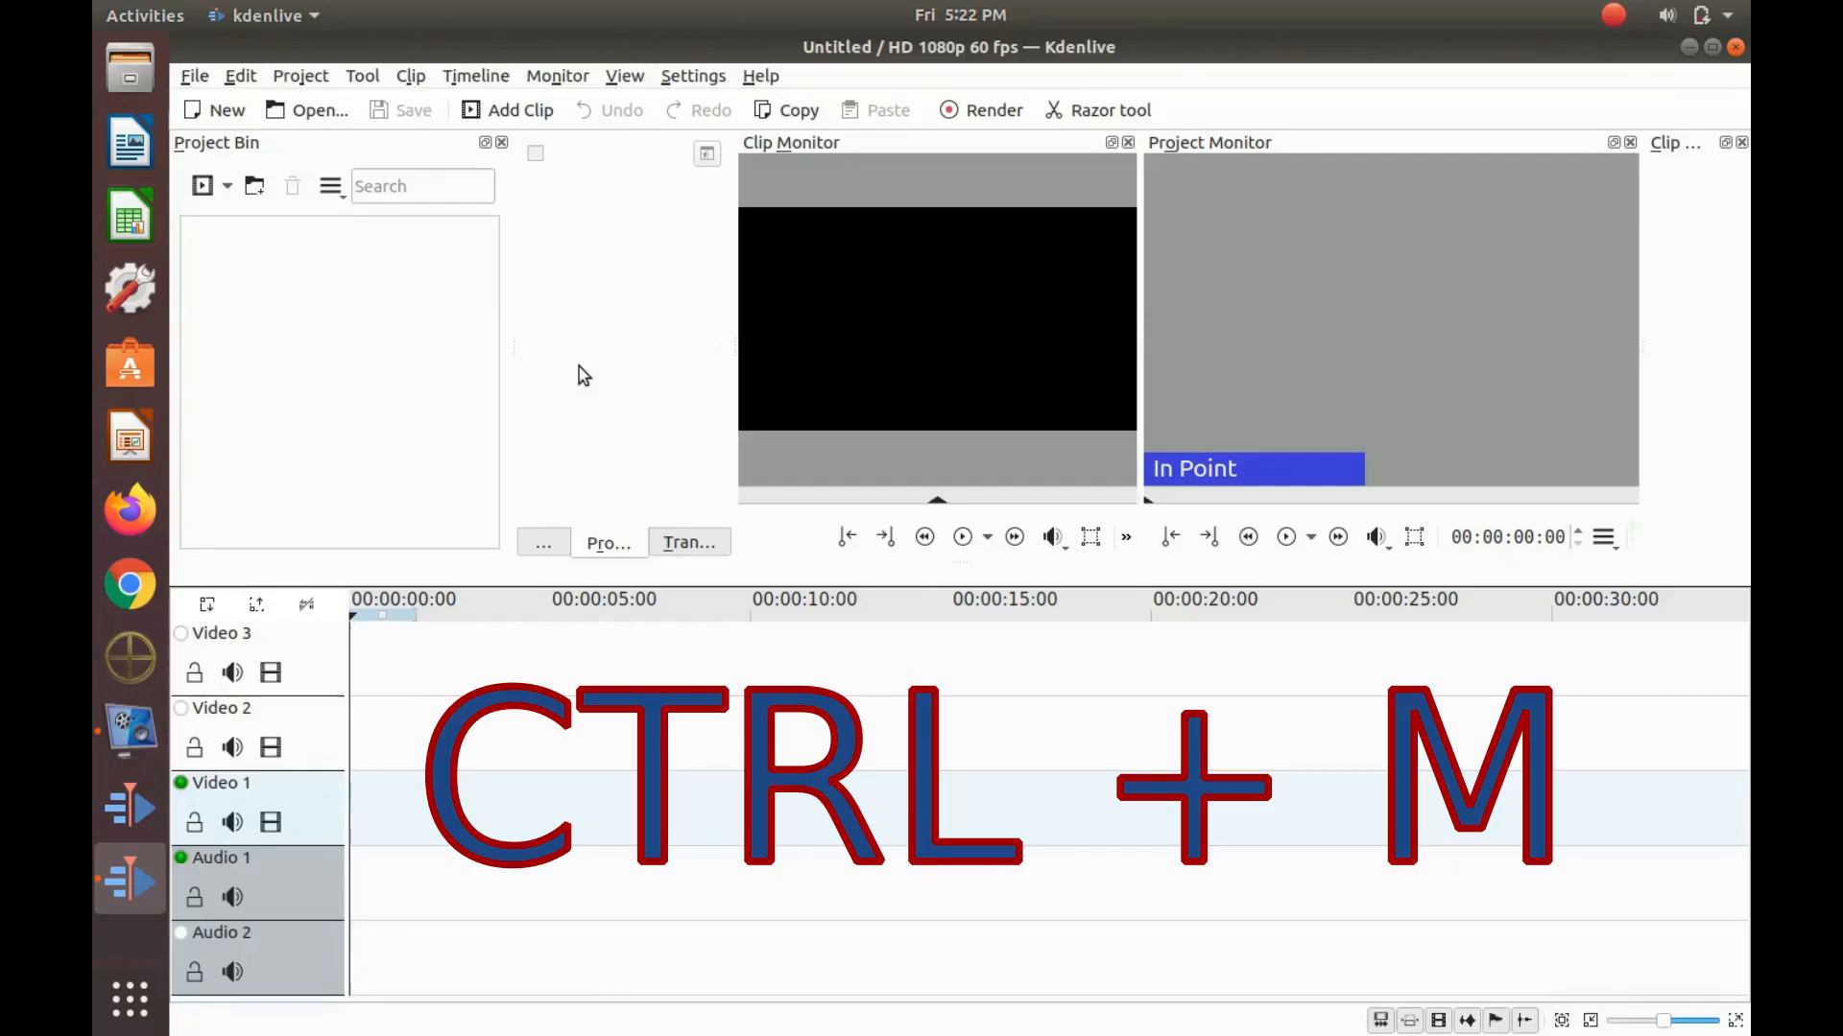
Step: Toggle the menu bar off with Ctrl+M, triggering the 'Hide menu bar' warning
{"action": "key", "text": "ctrl+m"}
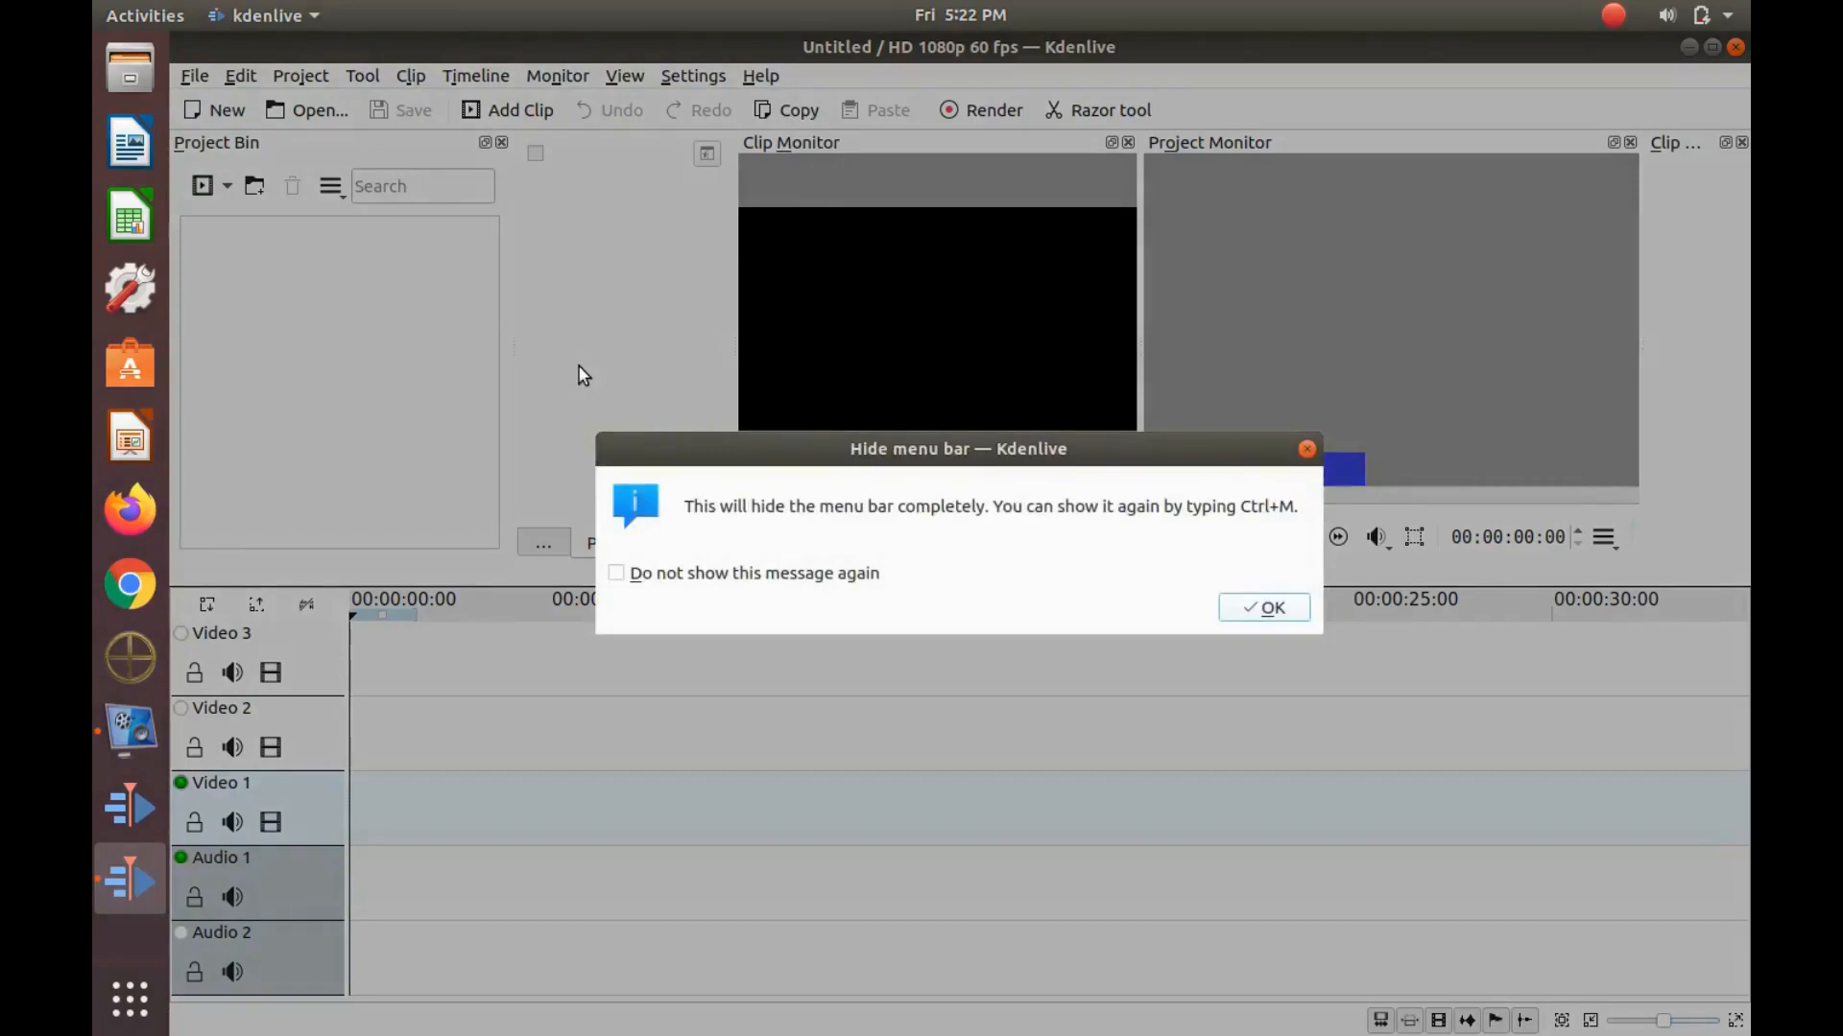
{"action": "mouse_move", "coordinate": [719, 524]}
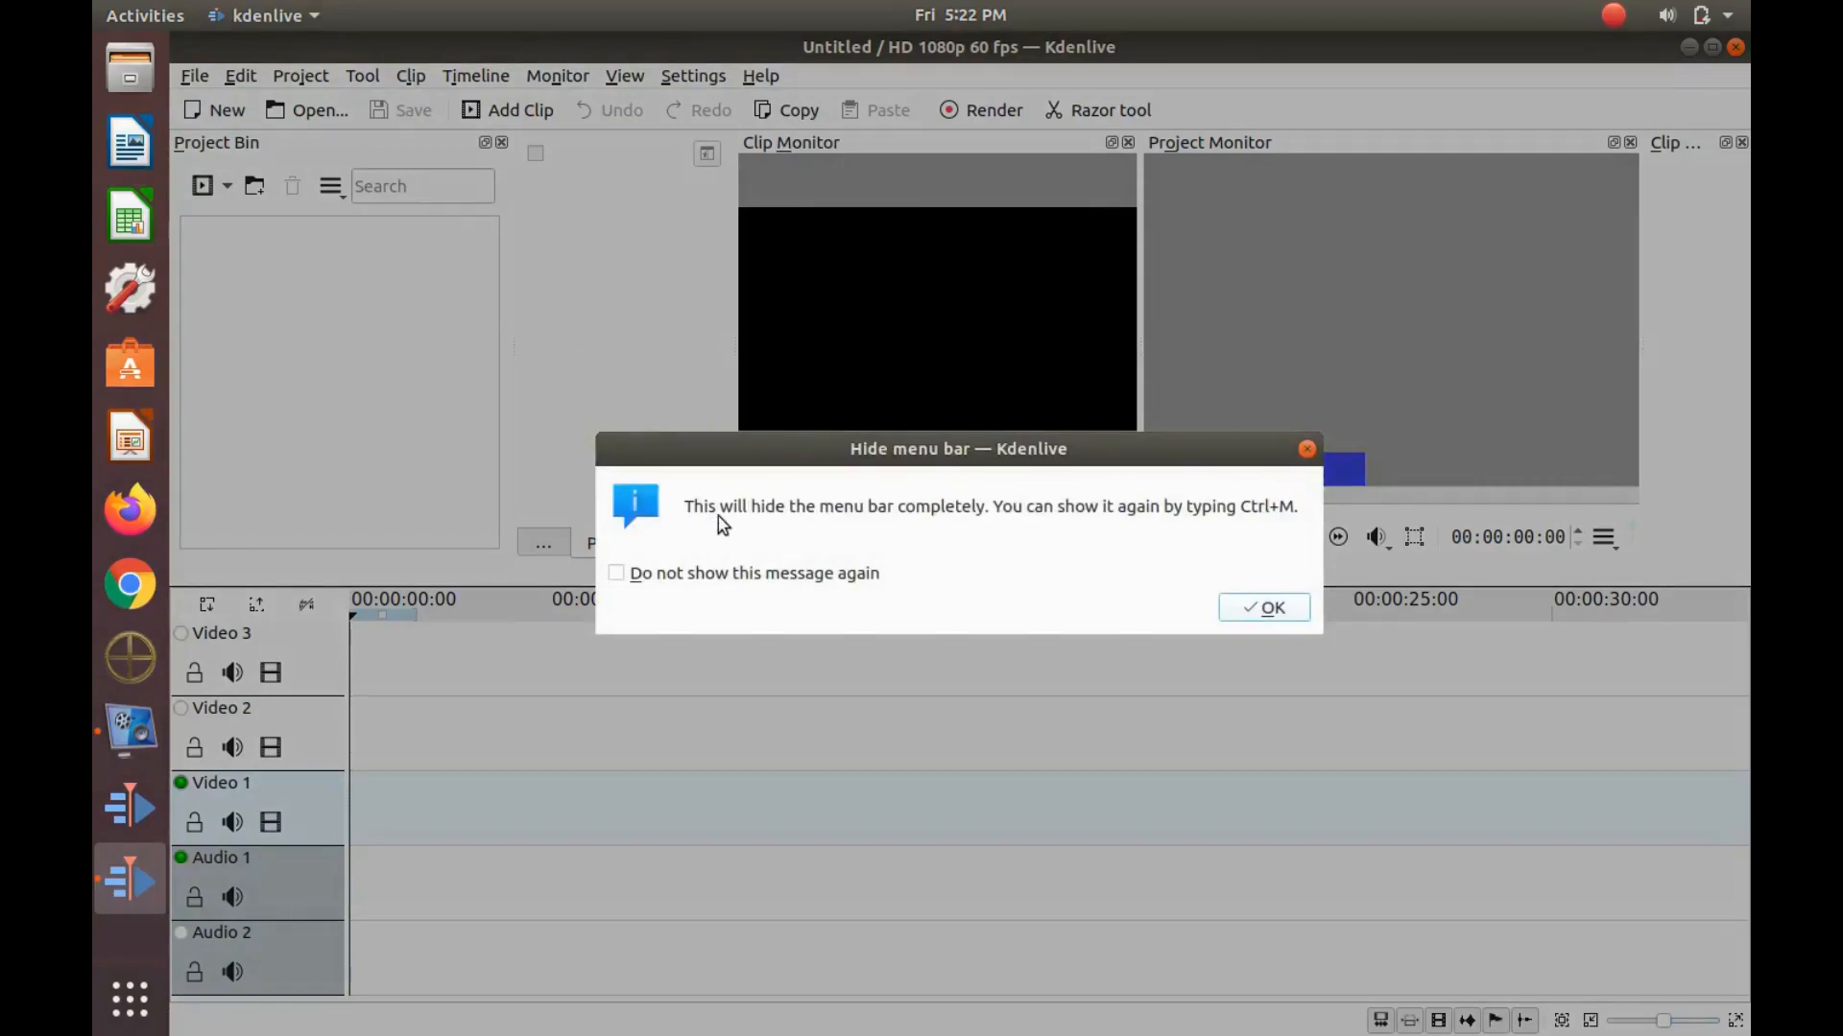
{"action": "mouse_move", "coordinate": [956, 522]}
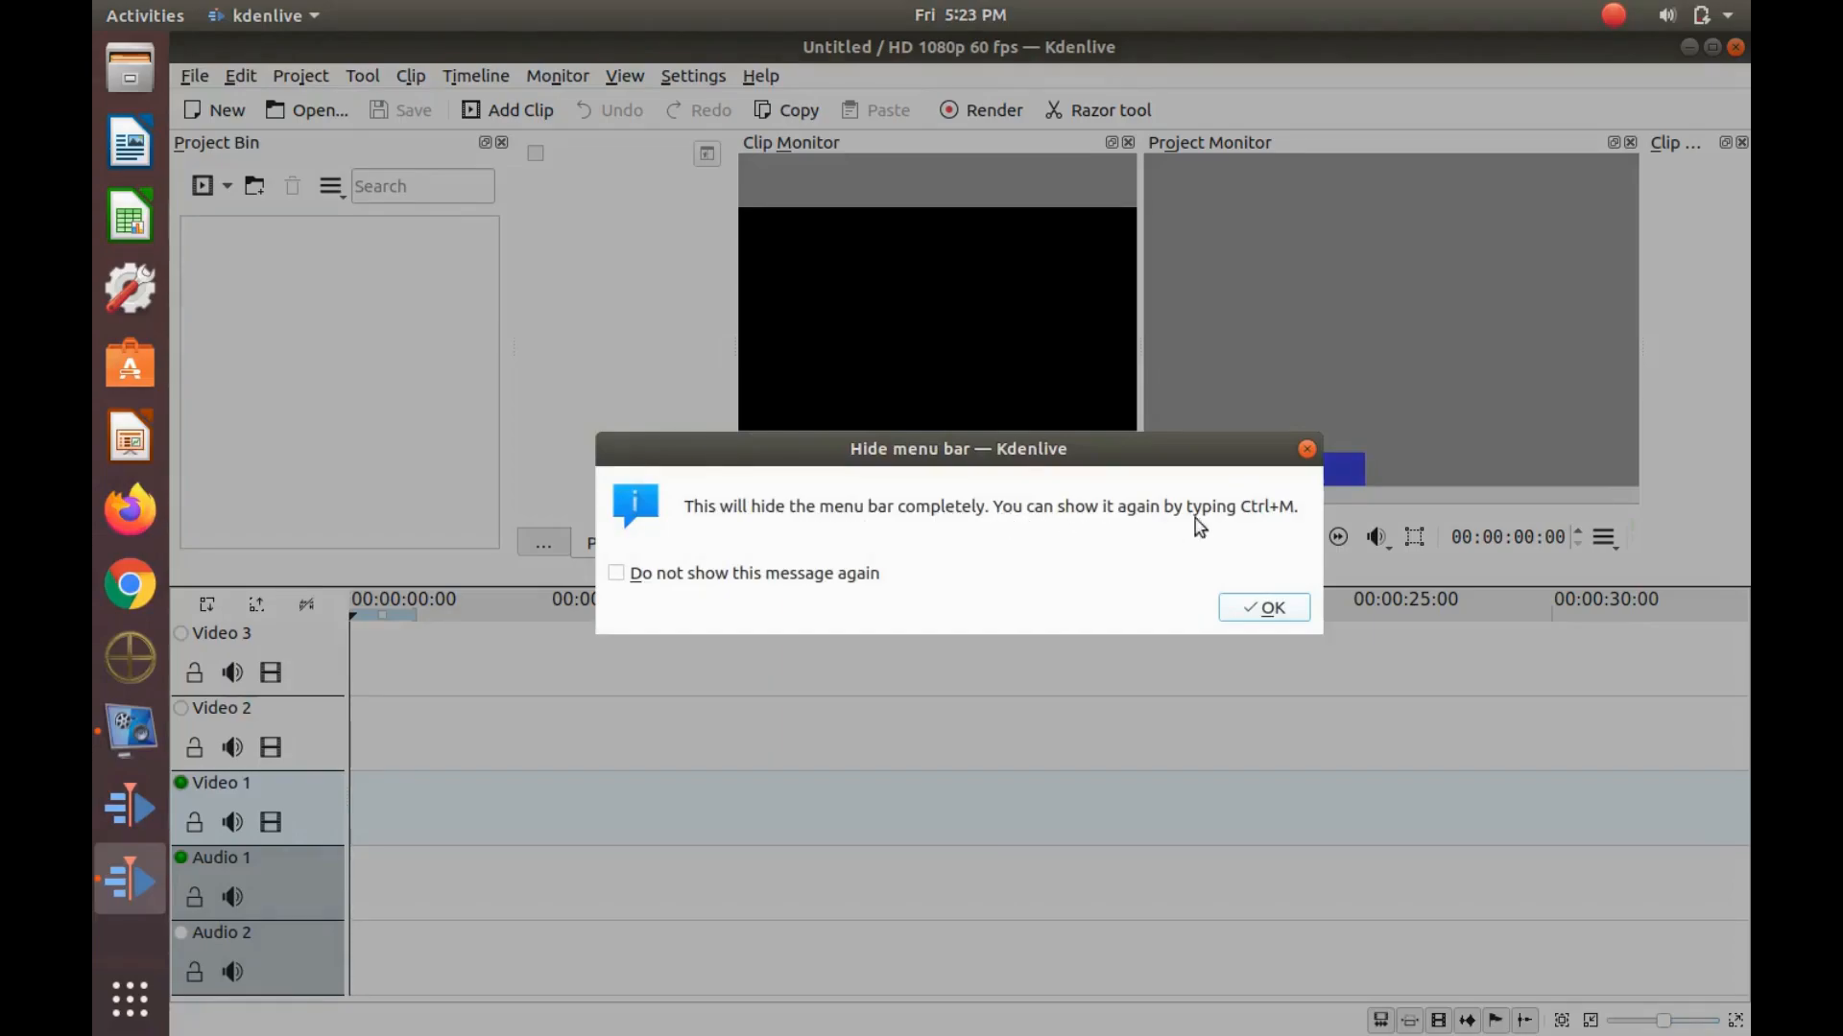
{"action": "mouse_move", "coordinate": [1245, 530]}
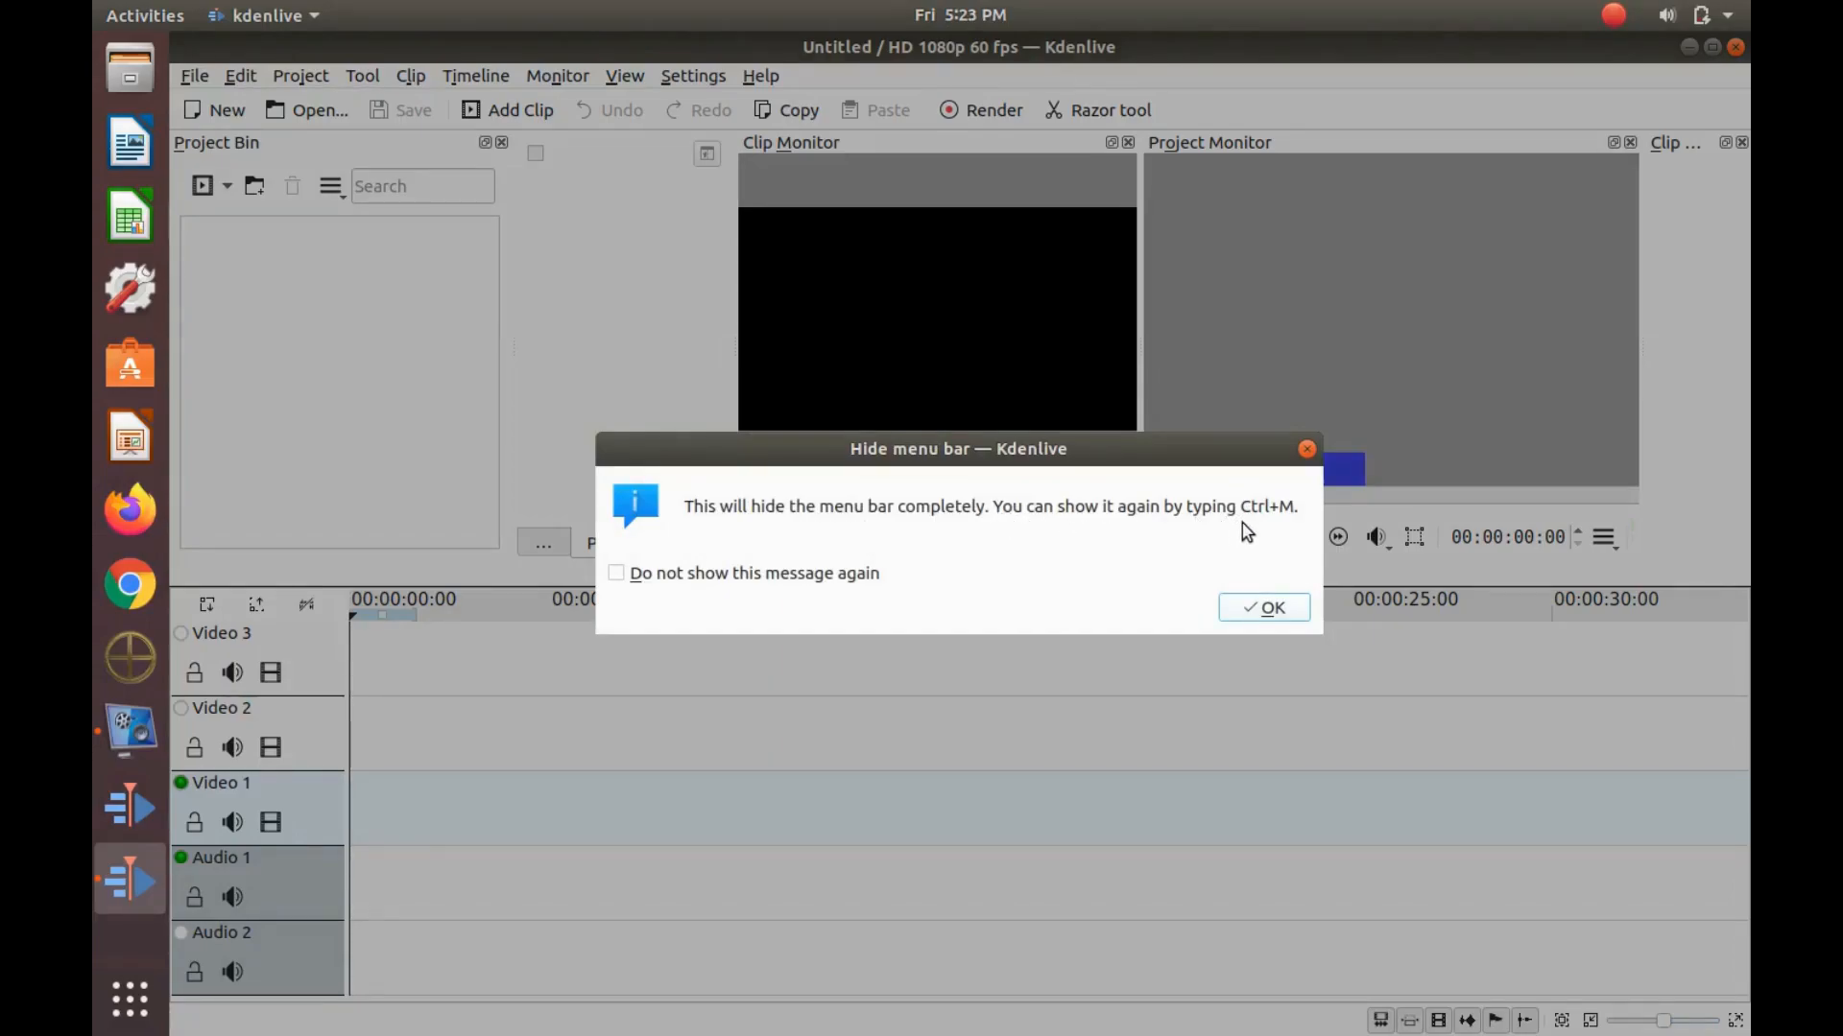
{"action": "mouse_move", "coordinate": [1282, 531]}
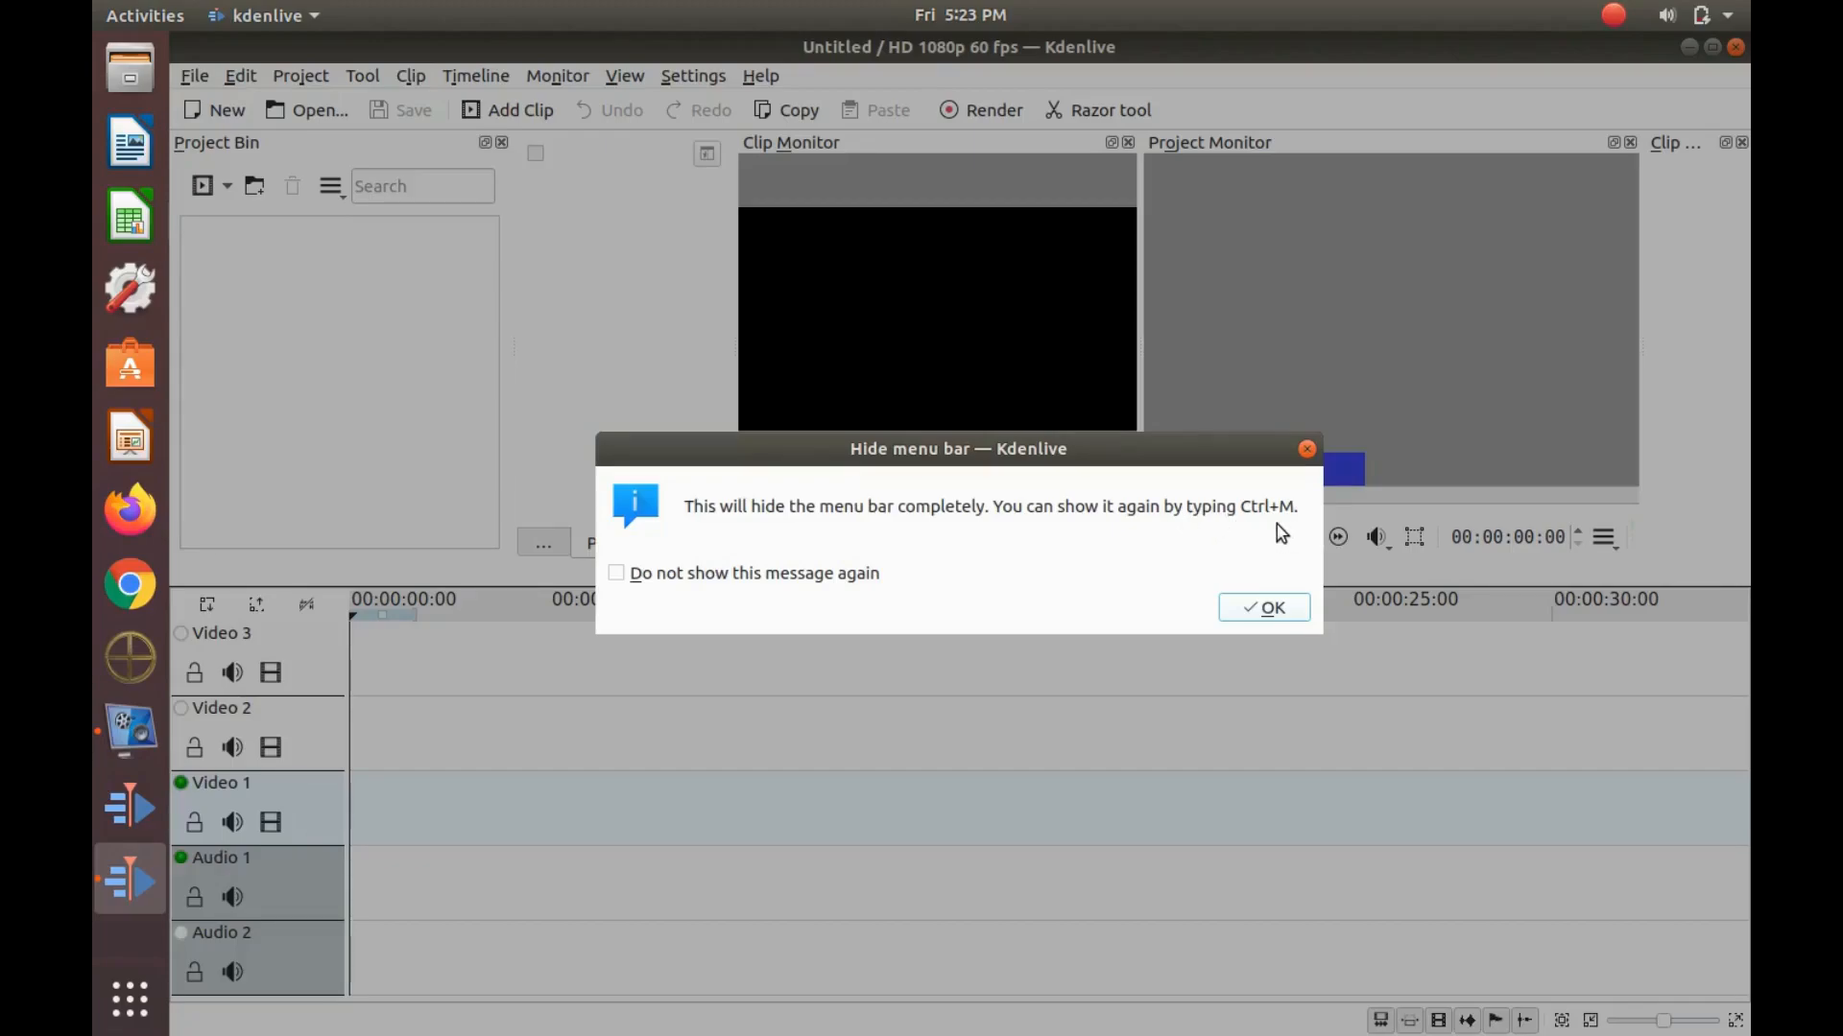
{"action": "mouse_move", "coordinate": [621, 194]}
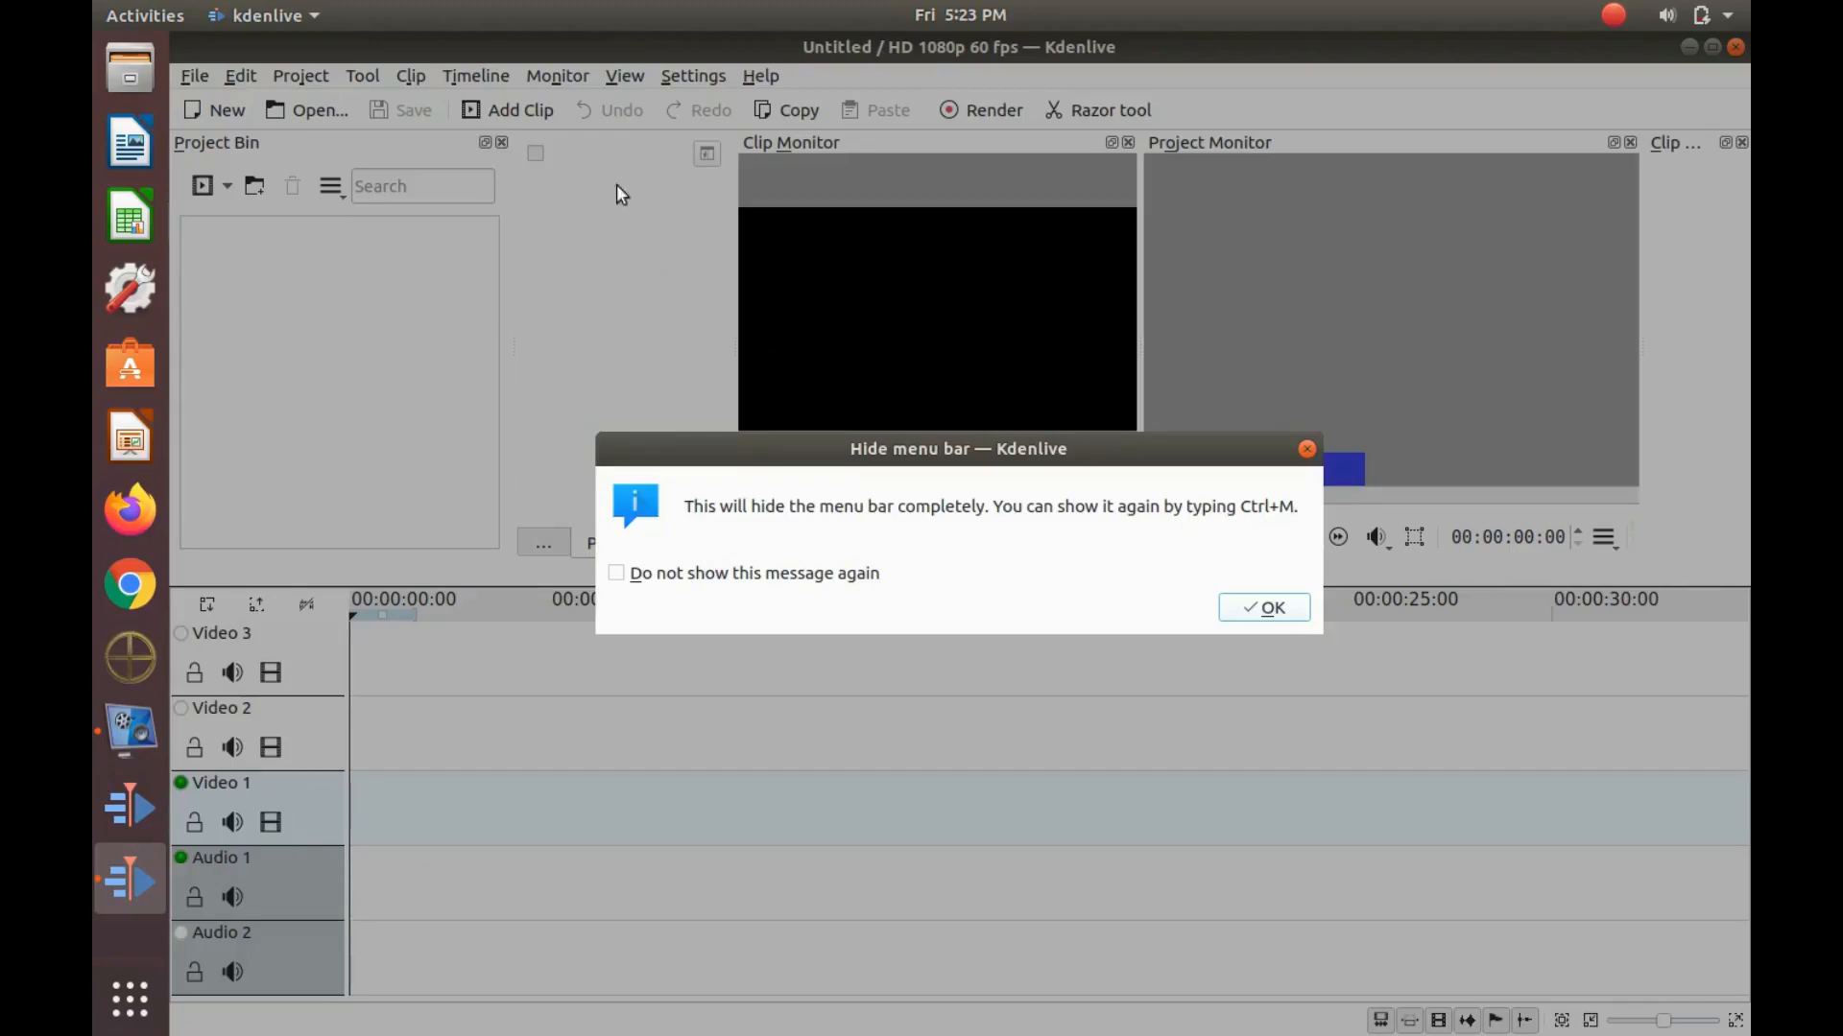
{"action": "mouse_move", "coordinate": [764, 79]}
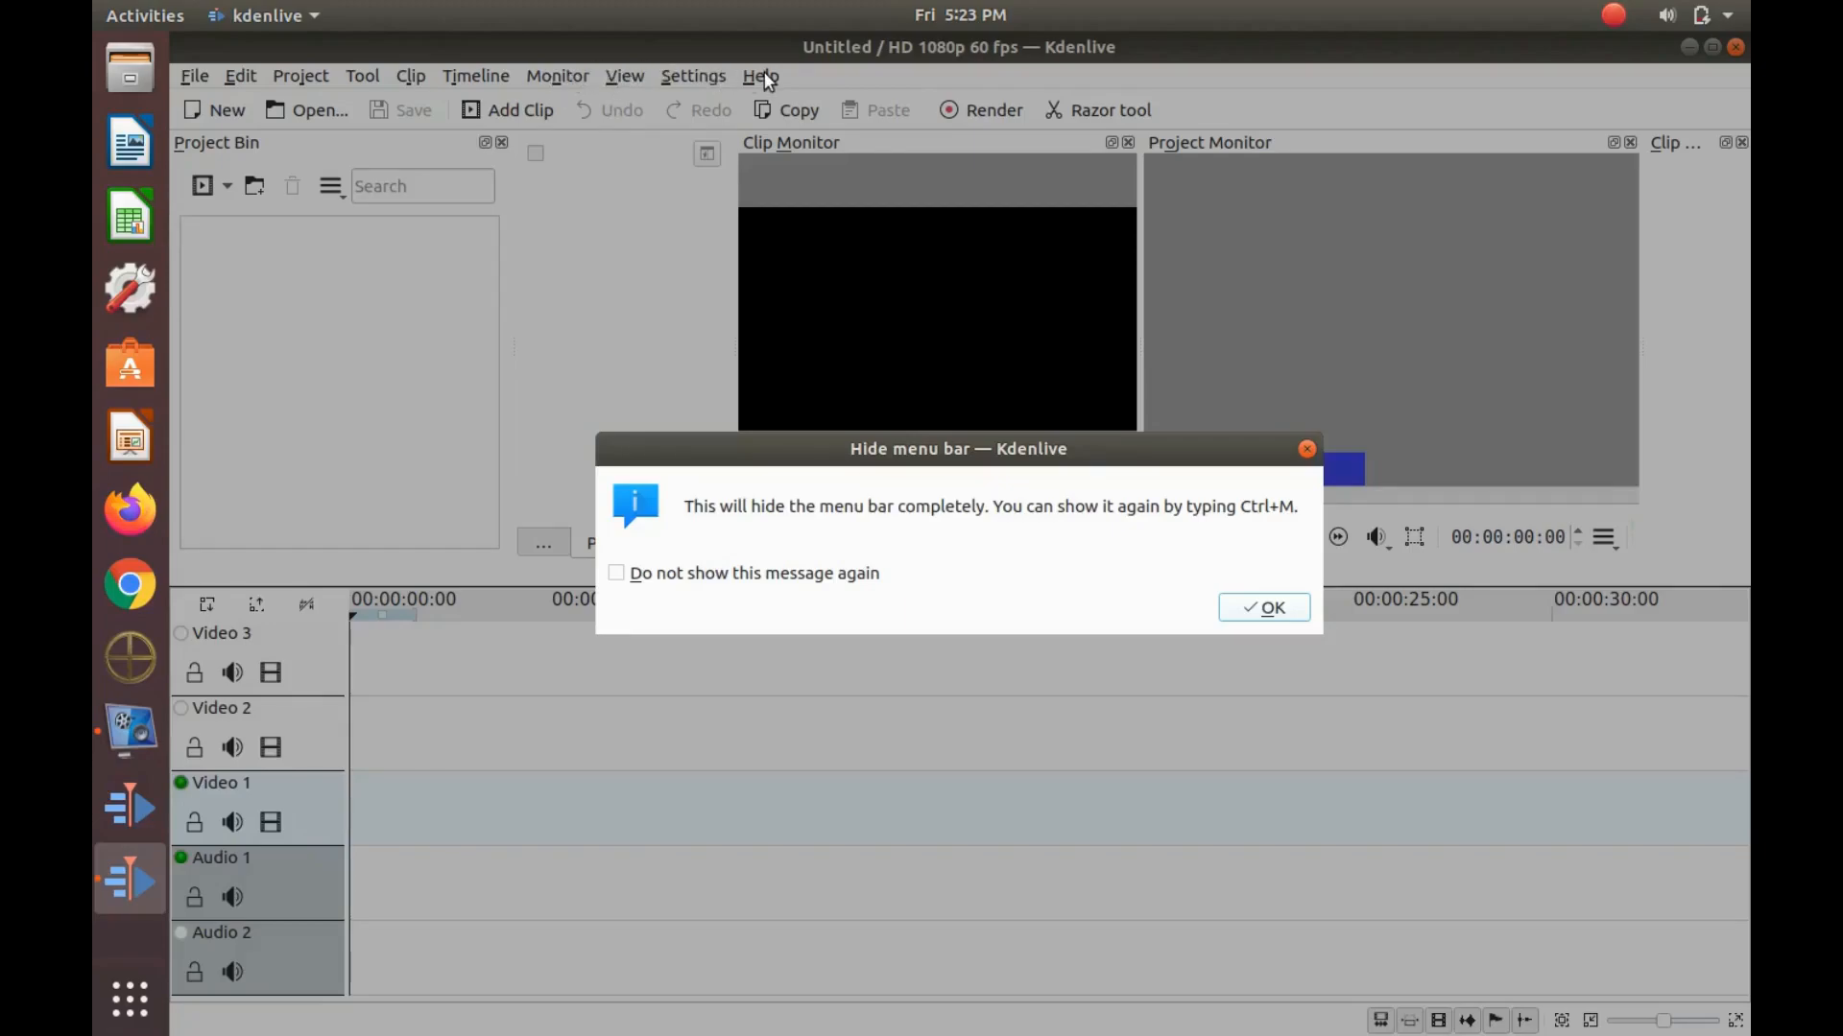
{"action": "mouse_move", "coordinate": [759, 257]}
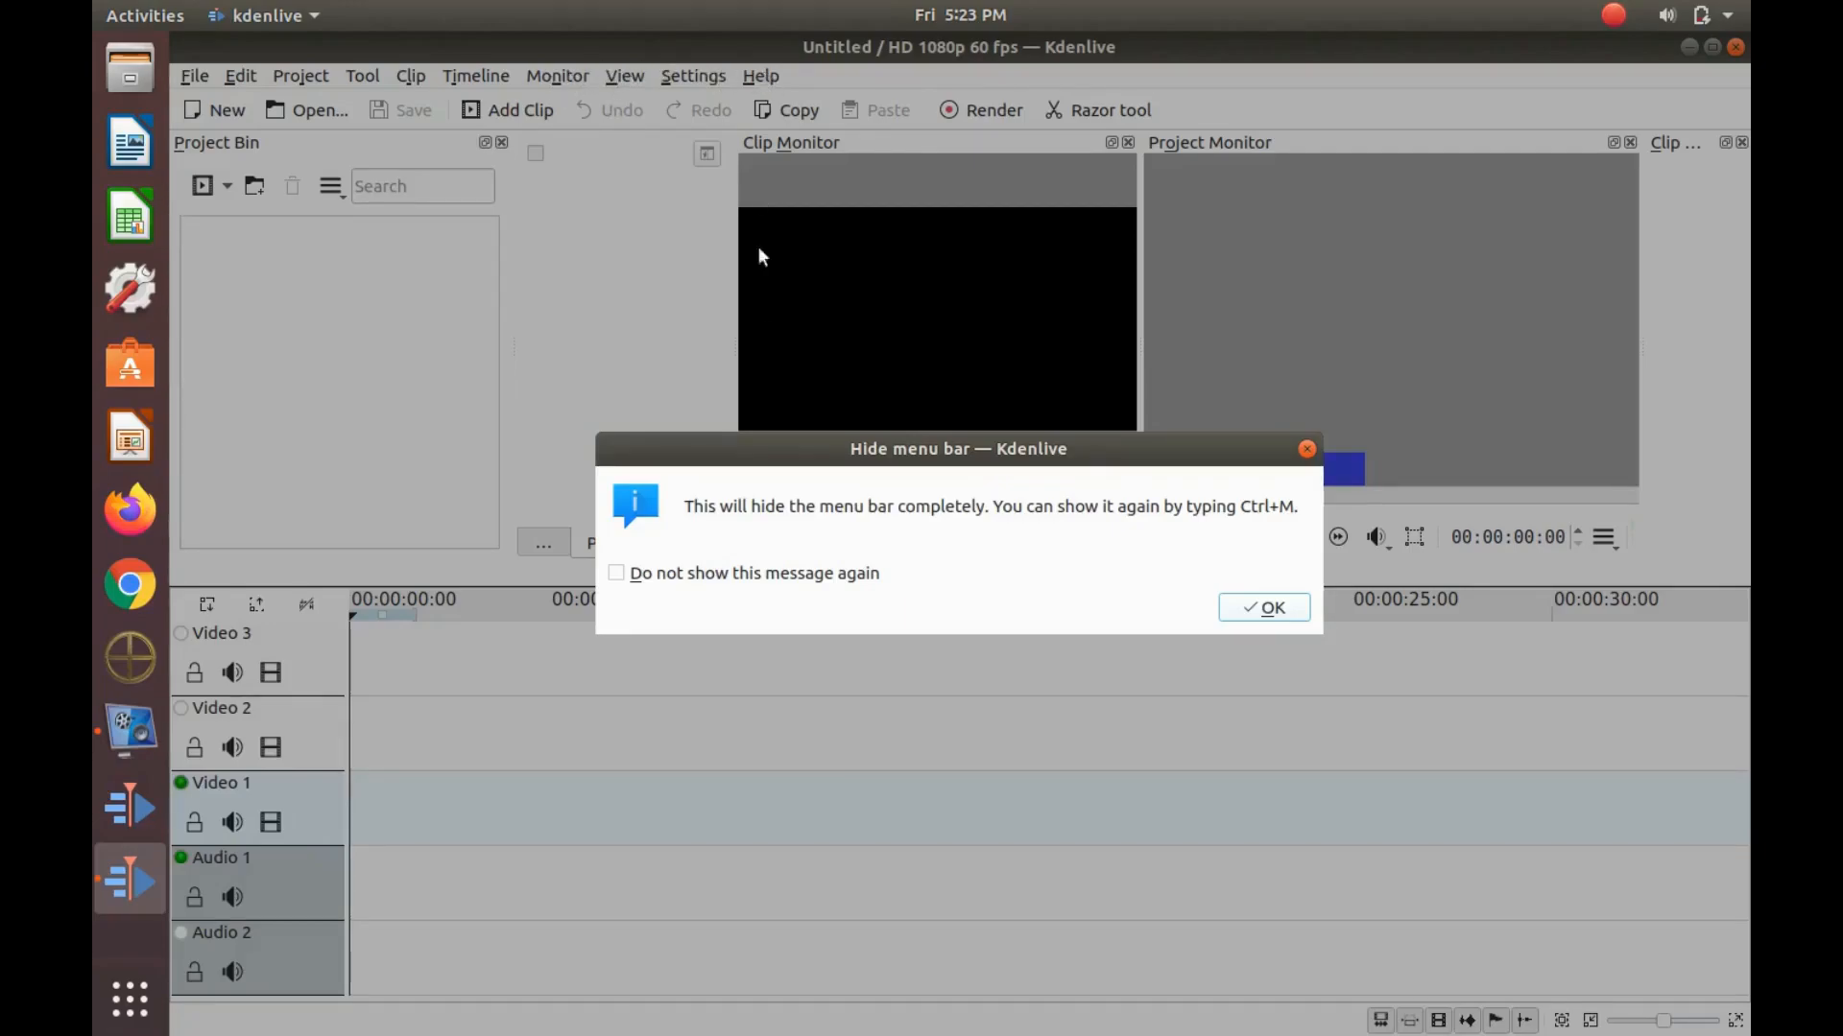
{"action": "mouse_move", "coordinate": [1186, 604]}
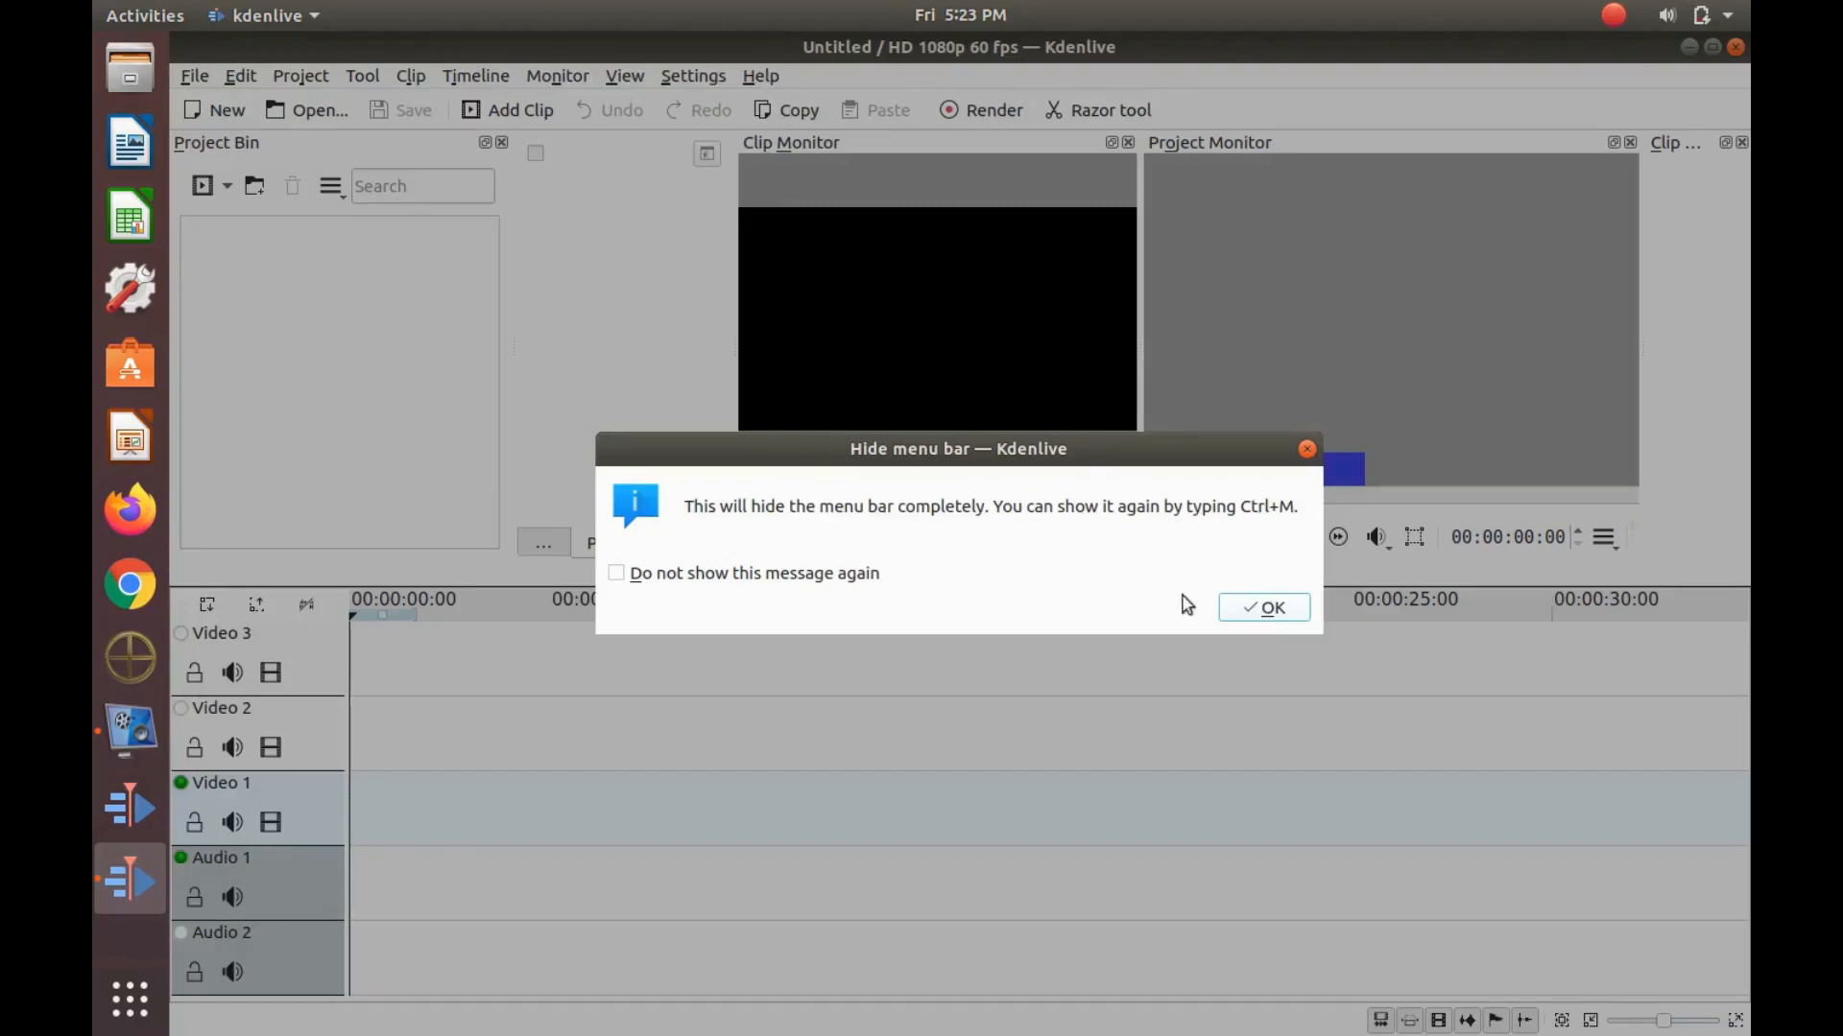
{"action": "mouse_move", "coordinate": [1255, 619]}
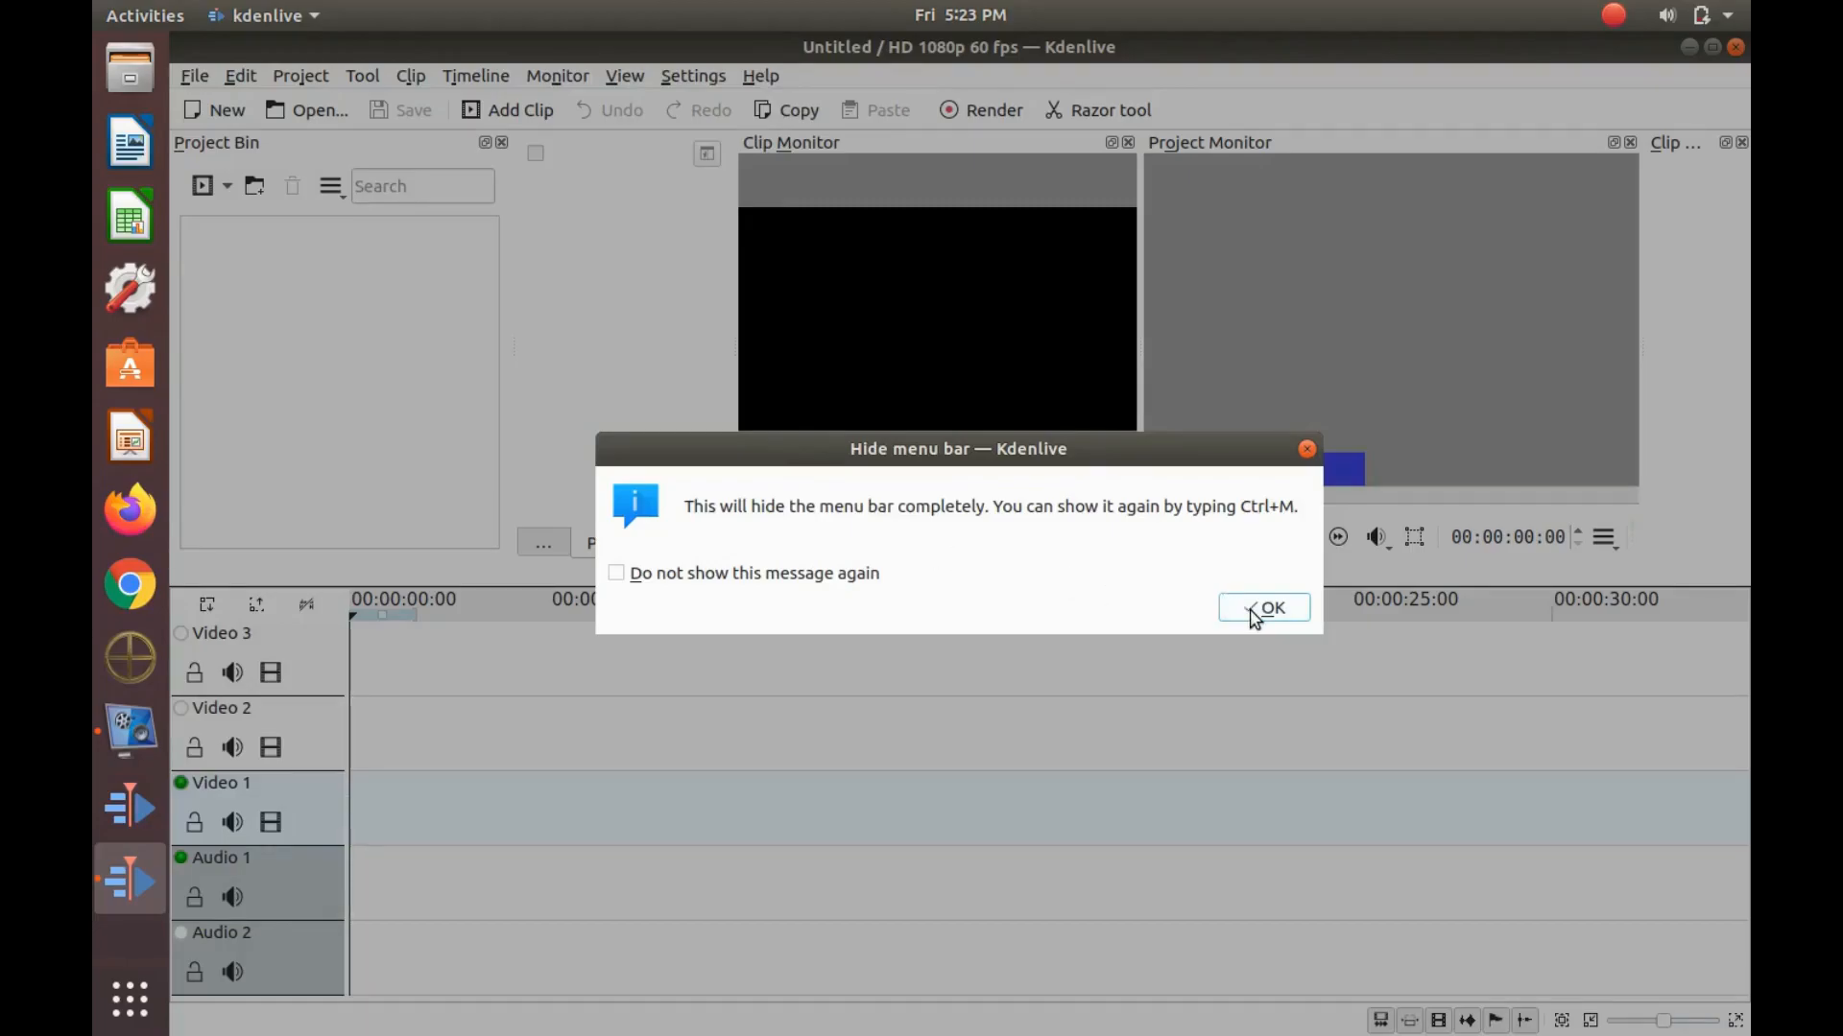
Step: Confirm the 'Hide menu bar' warning so the menu bar is fully hidden
{"action": "left_click", "coordinate": [1263, 607]}
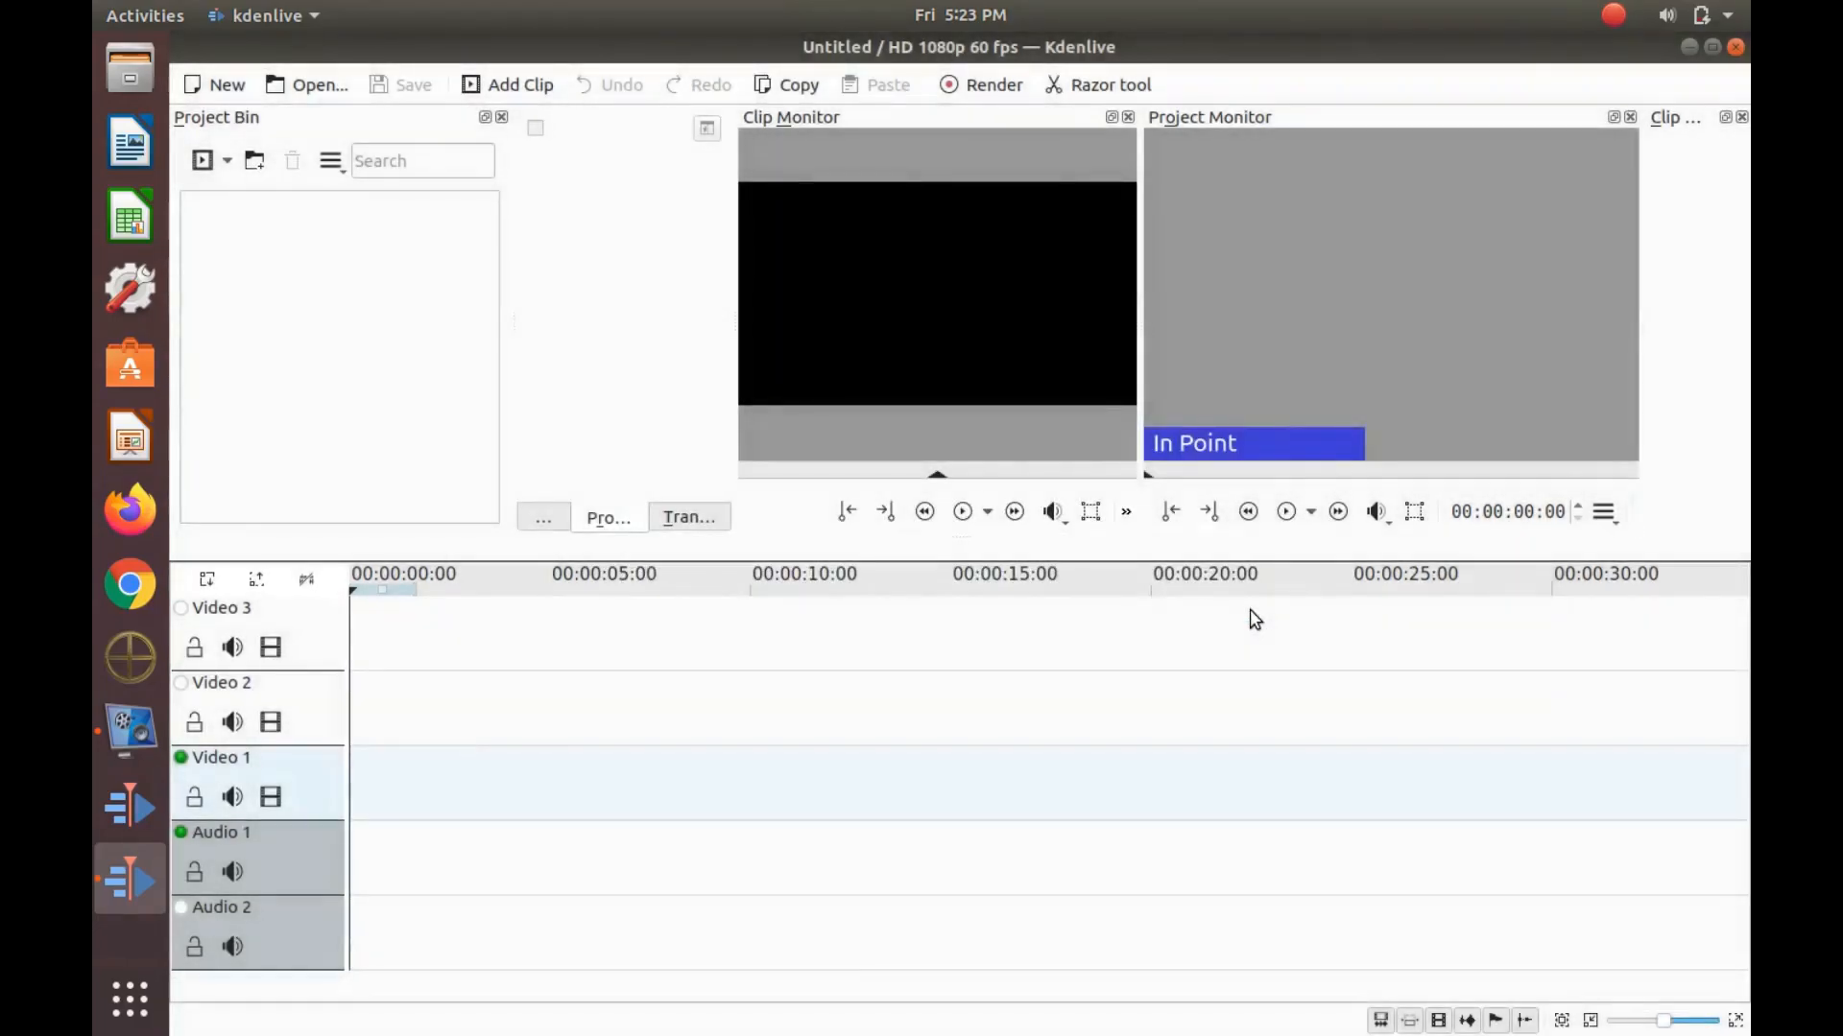
{"action": "mouse_move", "coordinate": [1082, 661]}
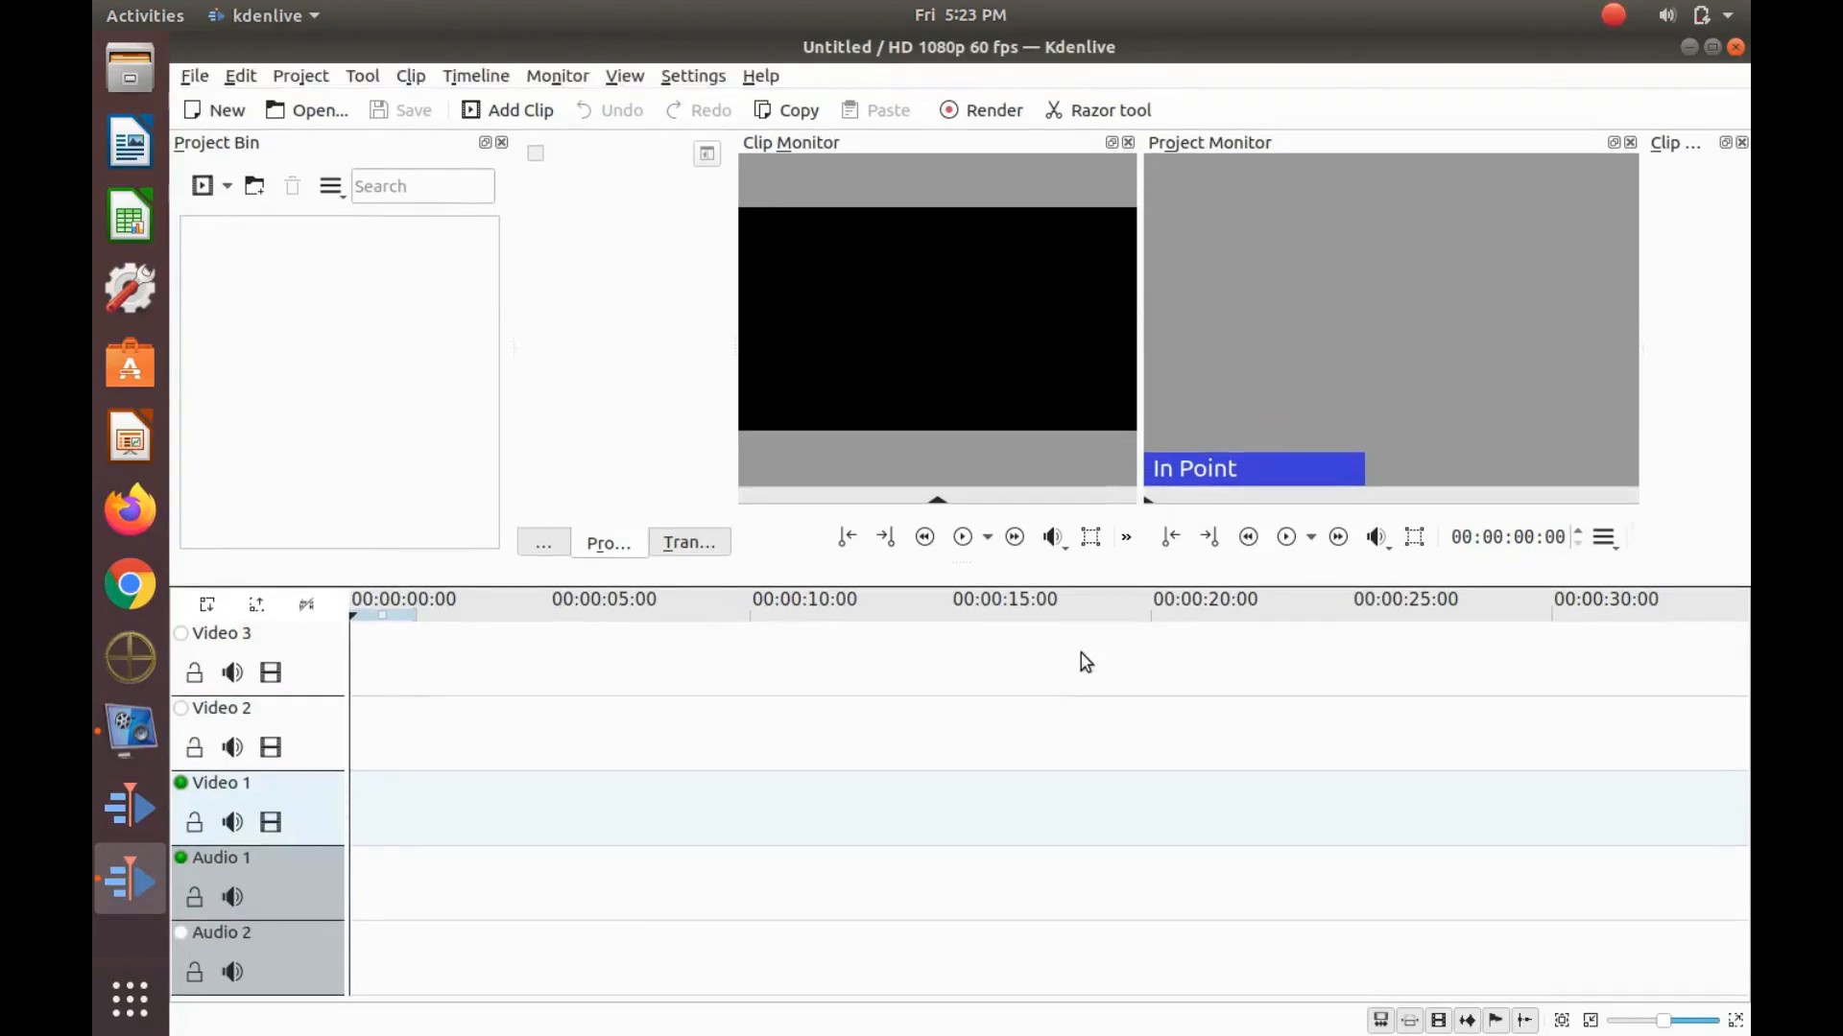
{"action": "mouse_move", "coordinate": [564, 126]}
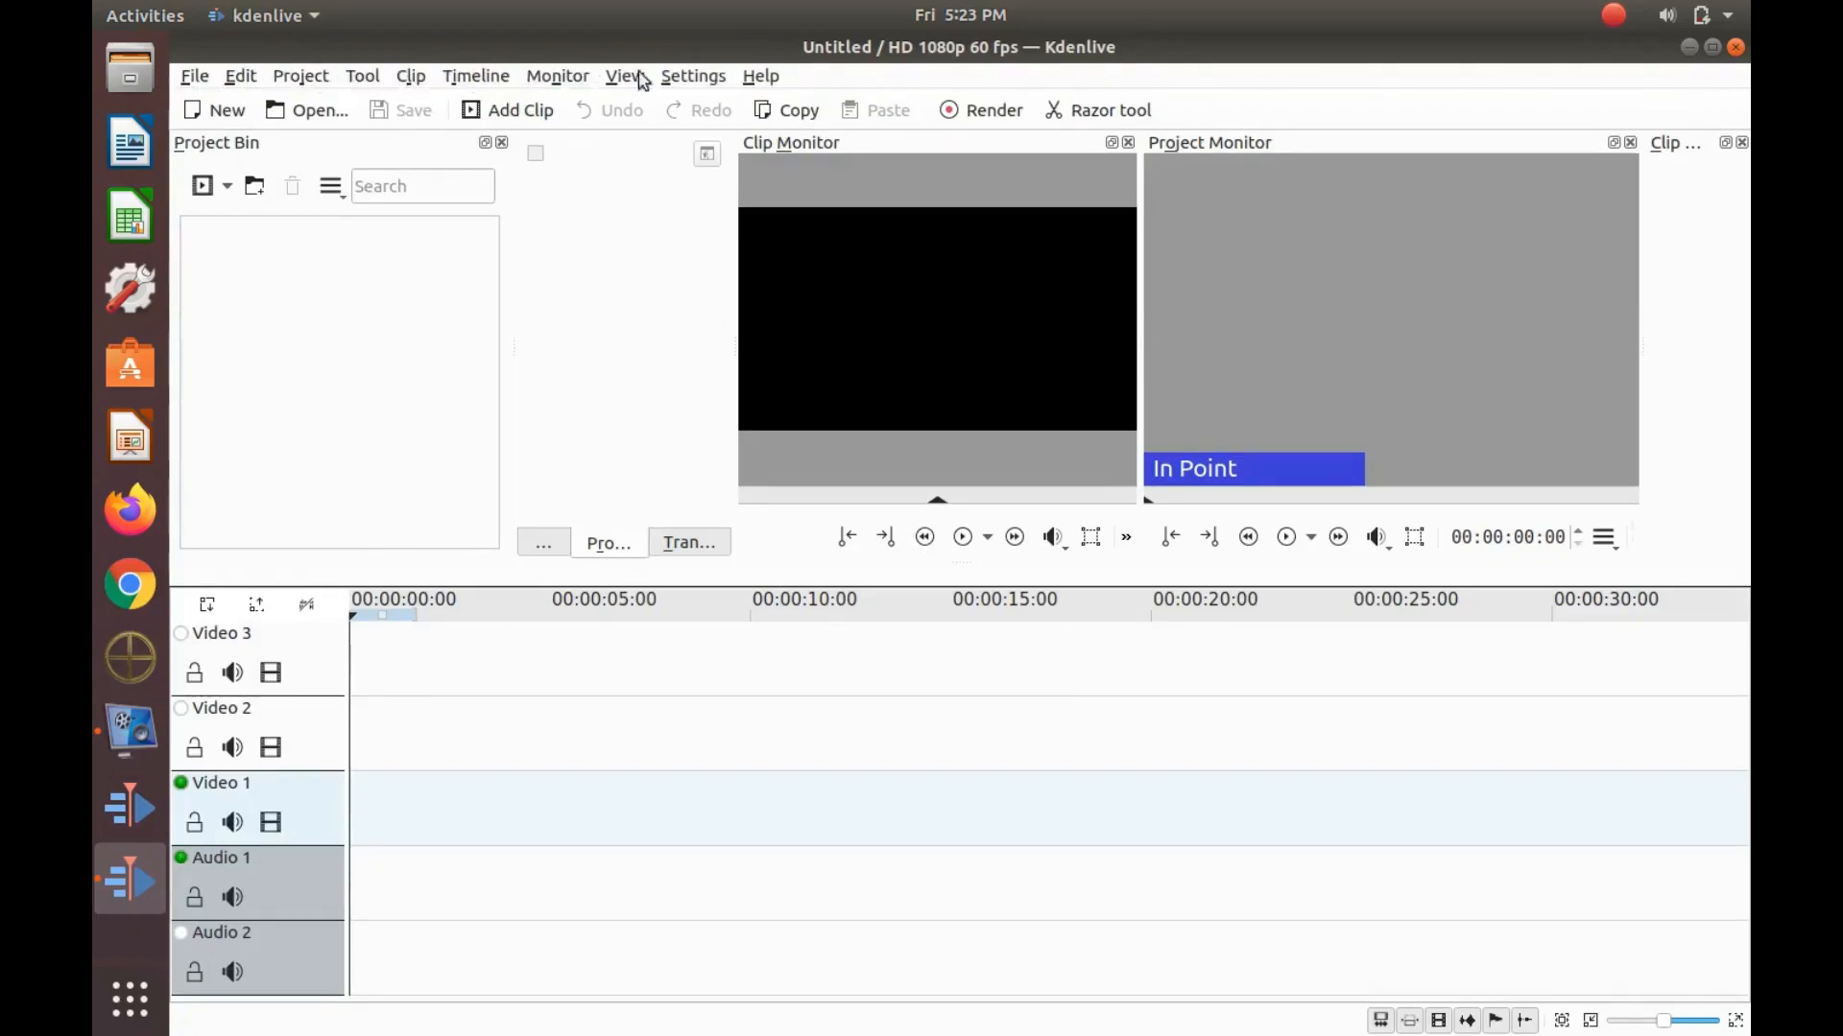
{"action": "mouse_move", "coordinate": [761, 75]}
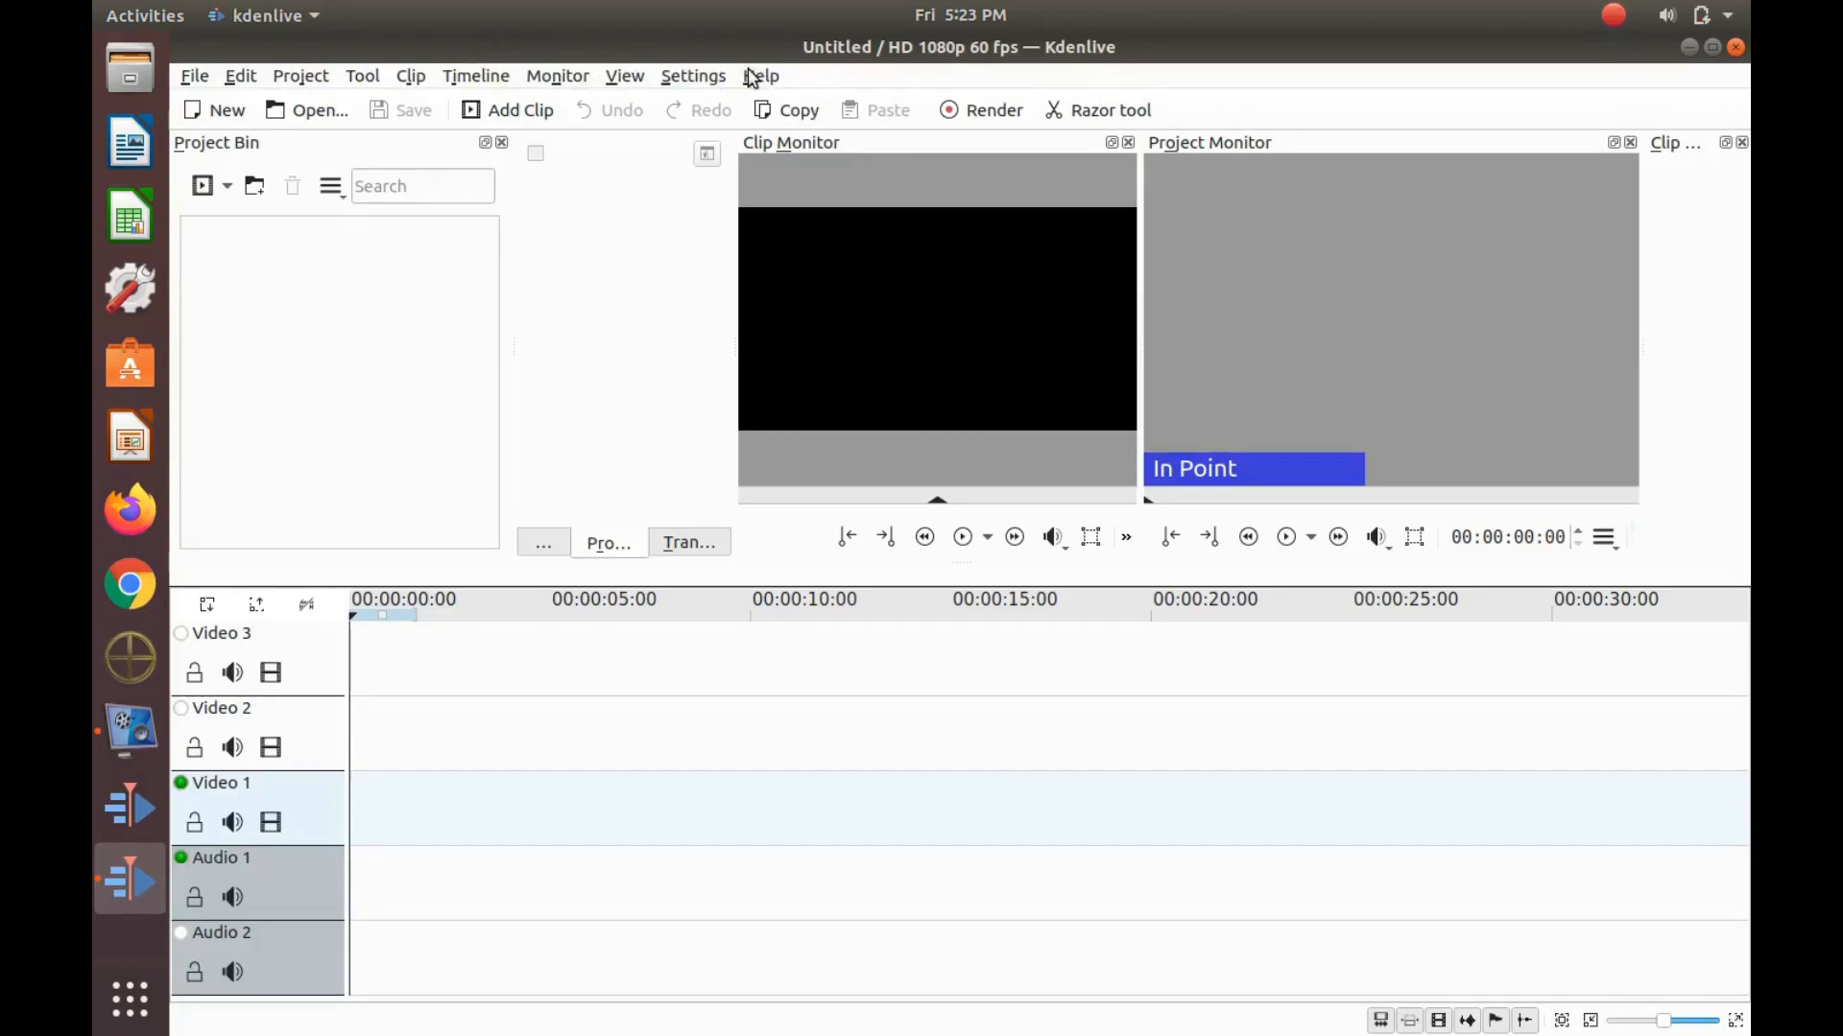
{"action": "mouse_move", "coordinate": [529, 82]}
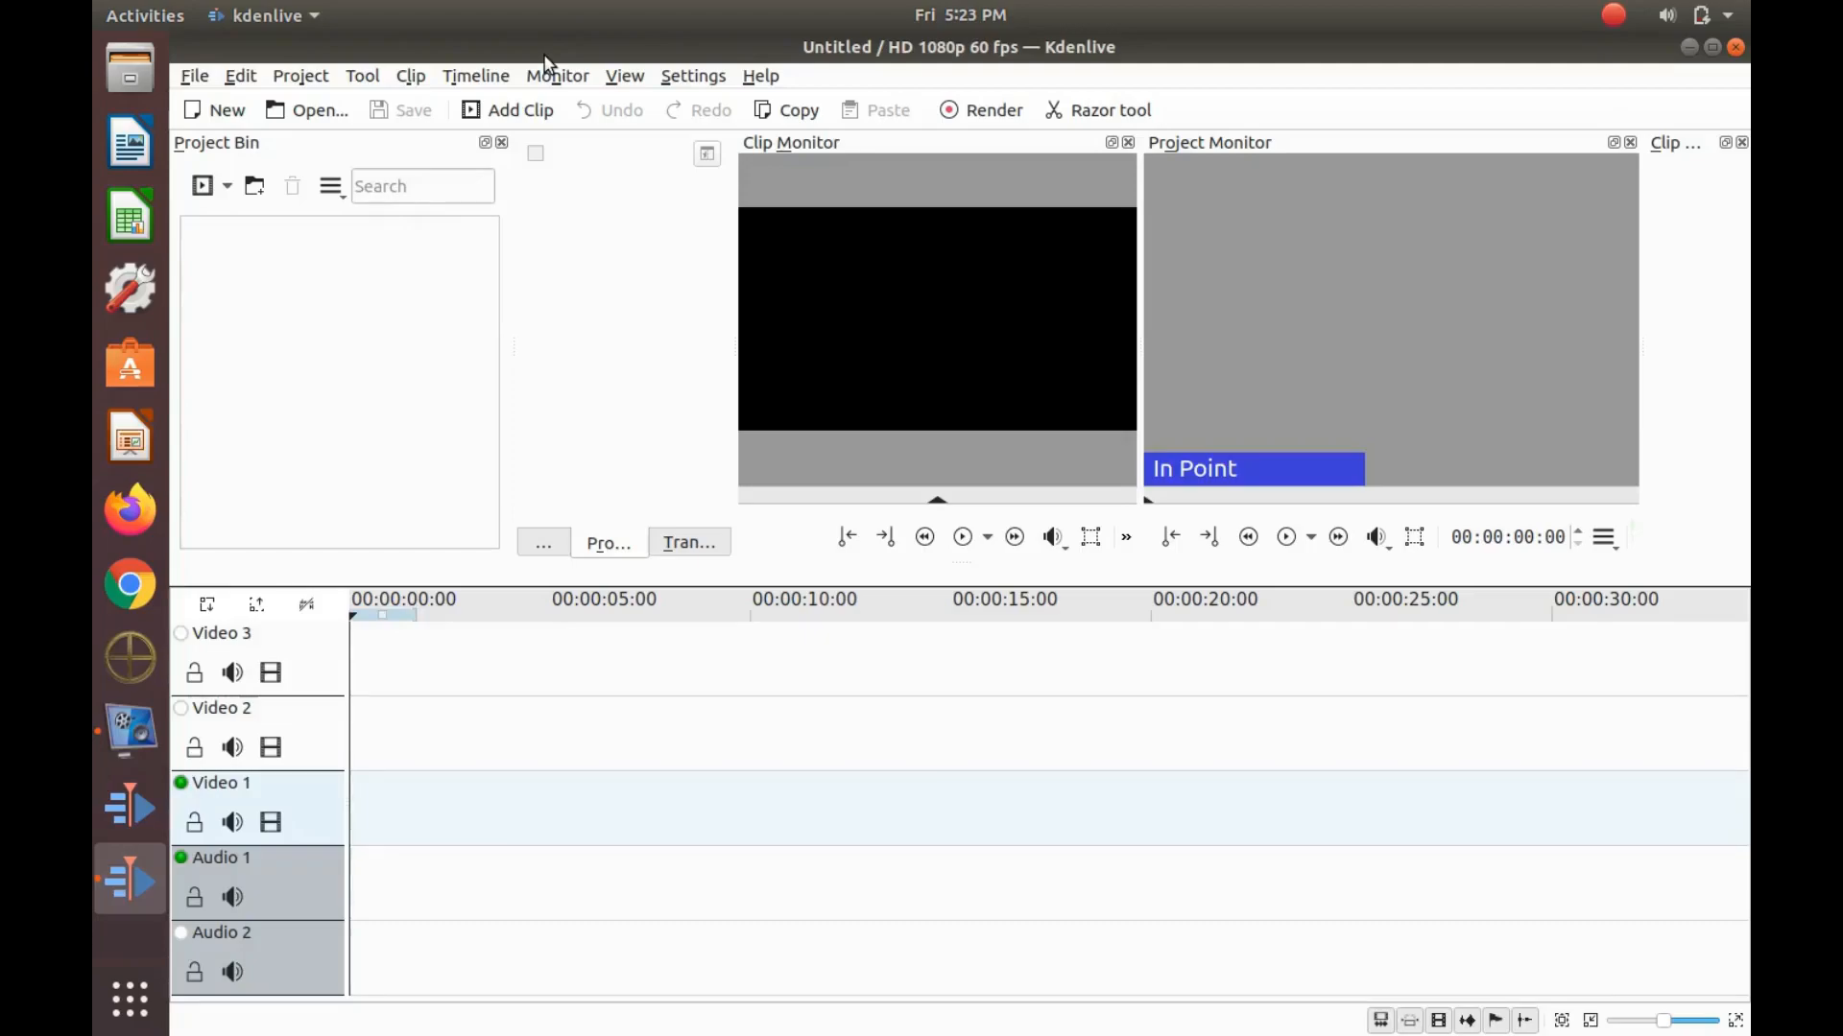
{"action": "mouse_move", "coordinate": [554, 333]}
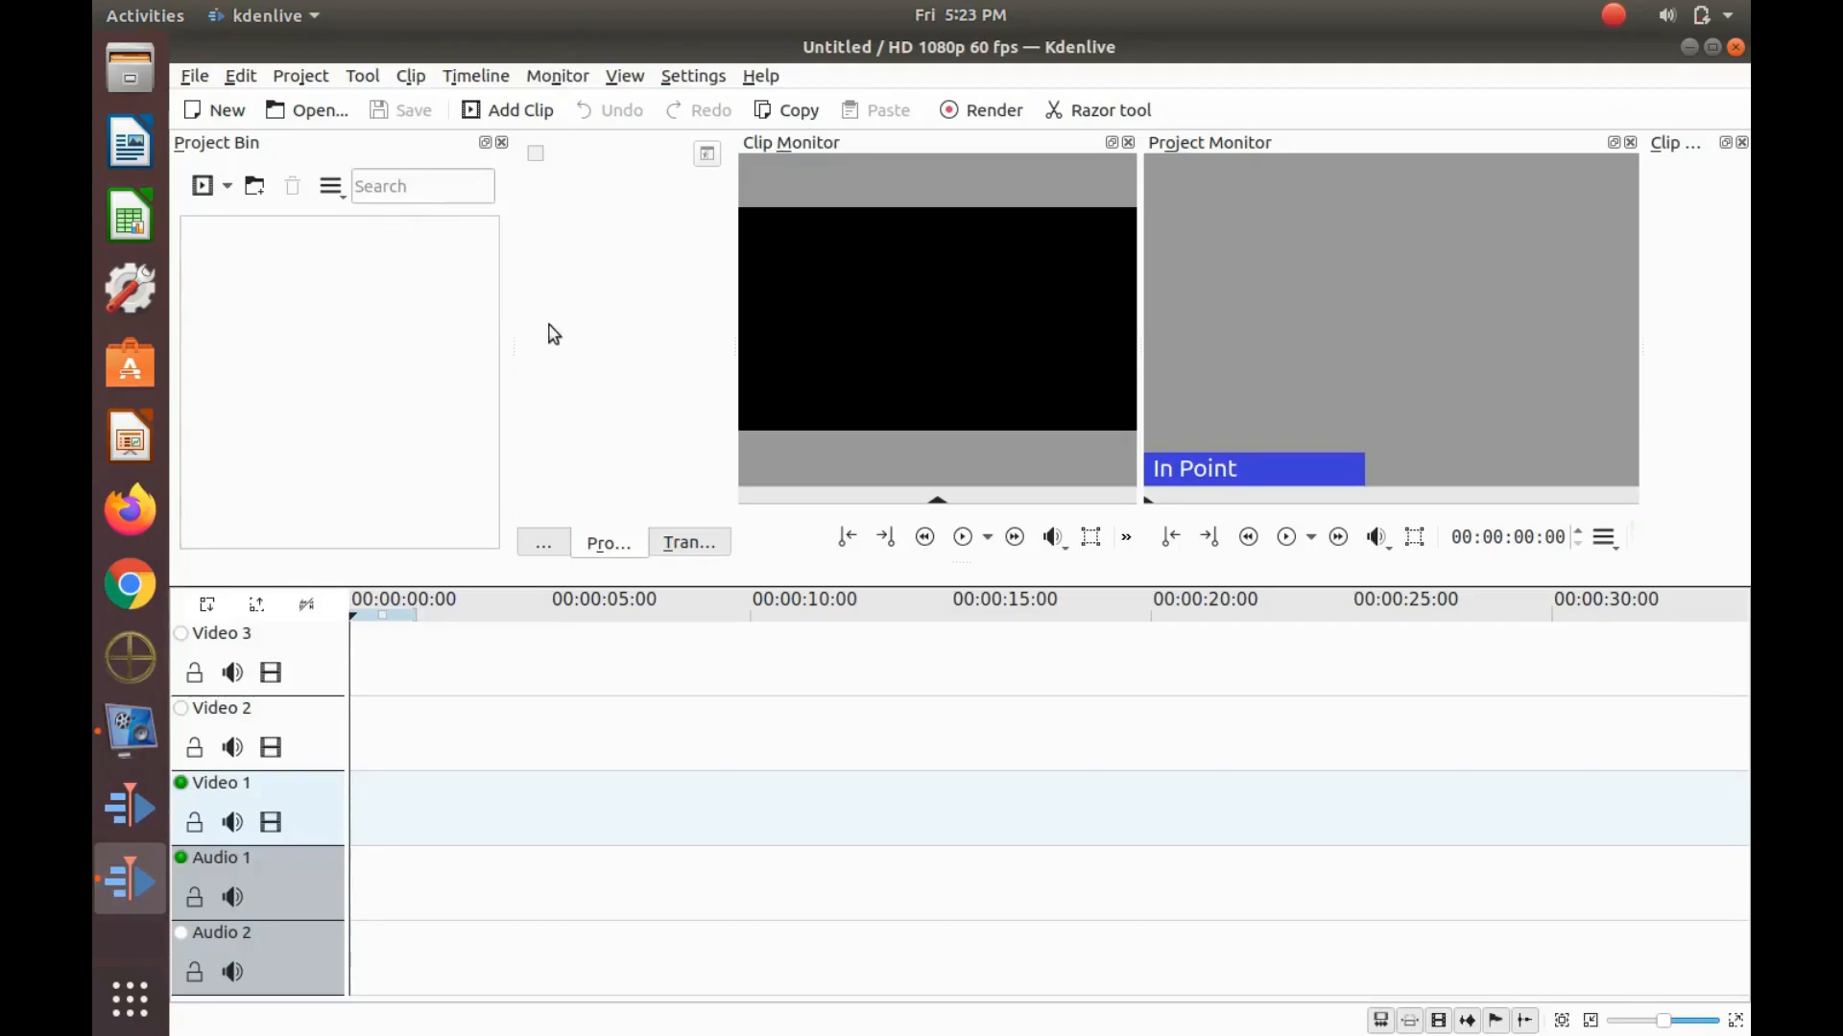